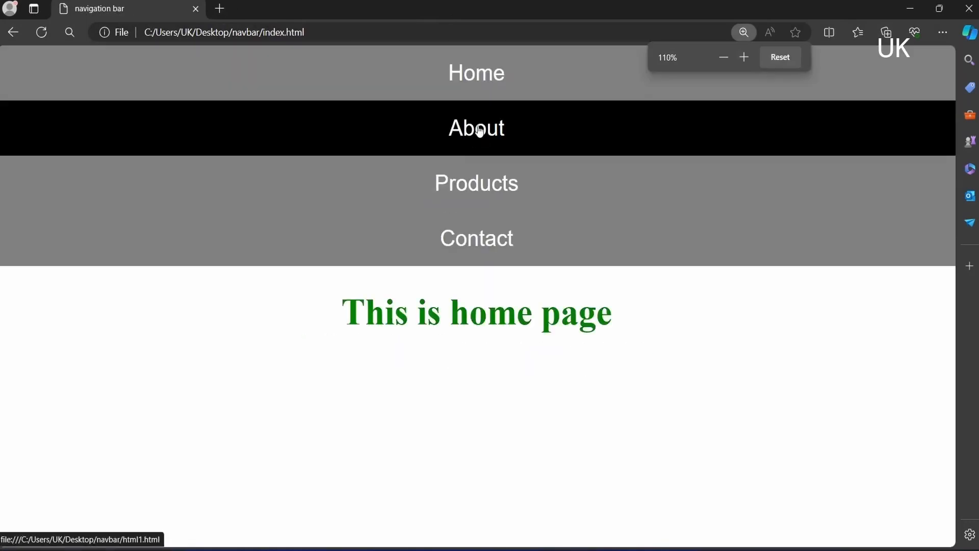
Step: Preview the finished site's About and Products pages in Edge
{"action": "left_click", "coordinate": [476, 128]}
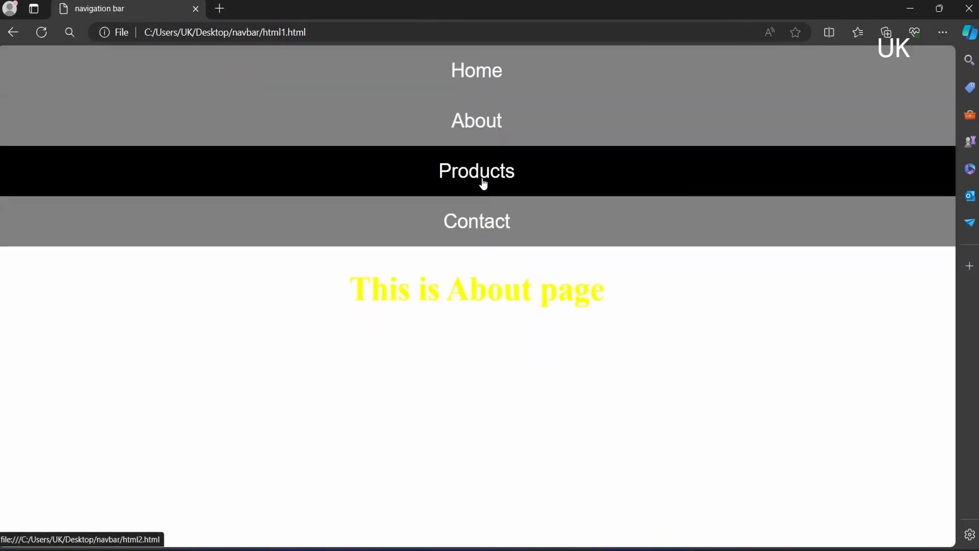
{"action": "left_click", "coordinate": [476, 221]}
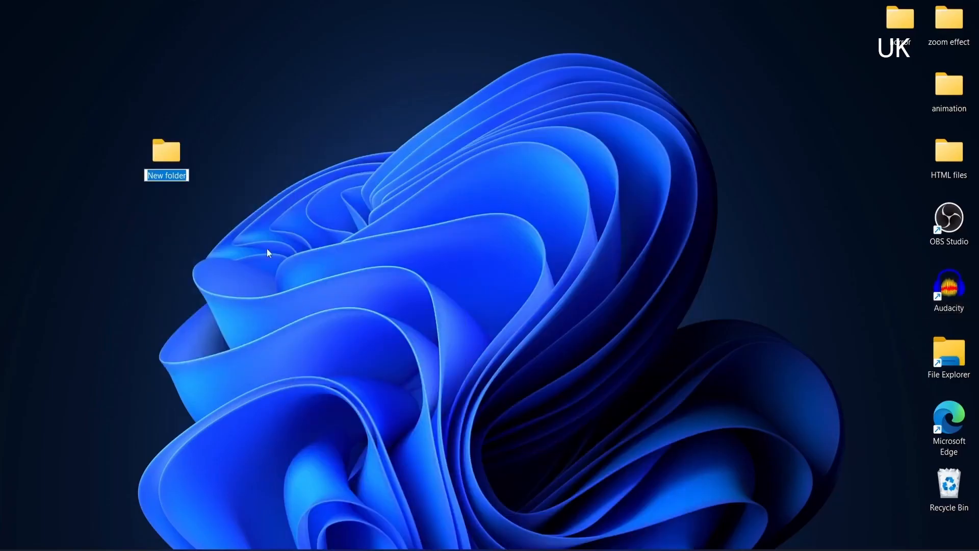
Step: Name the new desktop folder navbar and open it as the VS Code workspace
{"action": "type", "text": "navbar"}
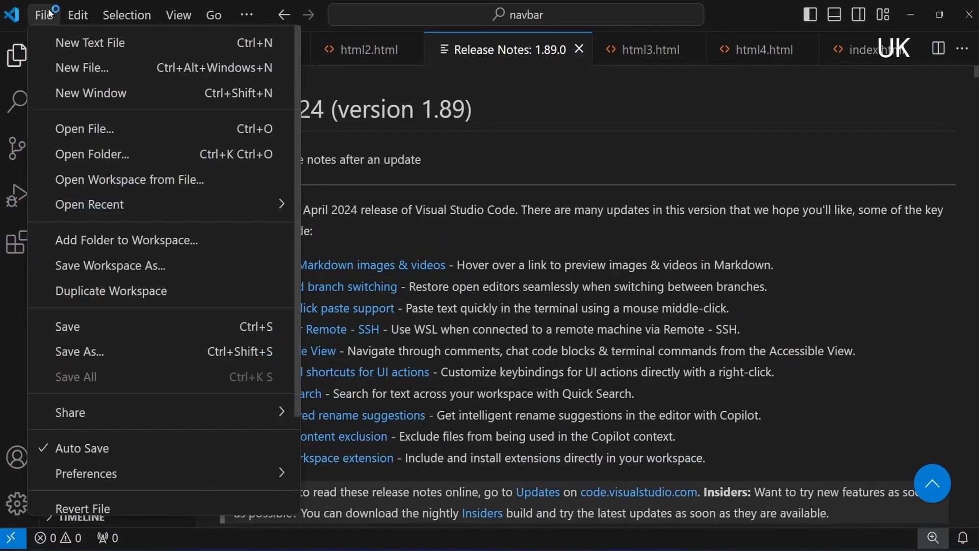
{"action": "left_click", "coordinate": [92, 154]}
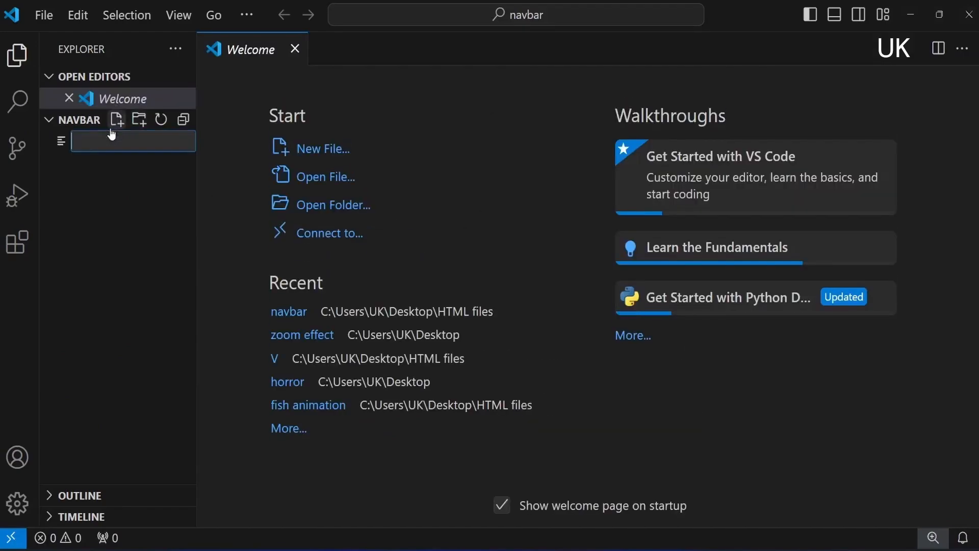
Step: Create index.html with boilerplate and a nav of class n holding a list with a Home link
{"action": "type", "text": "index.html"}
{"action": "type", "text": "<"}
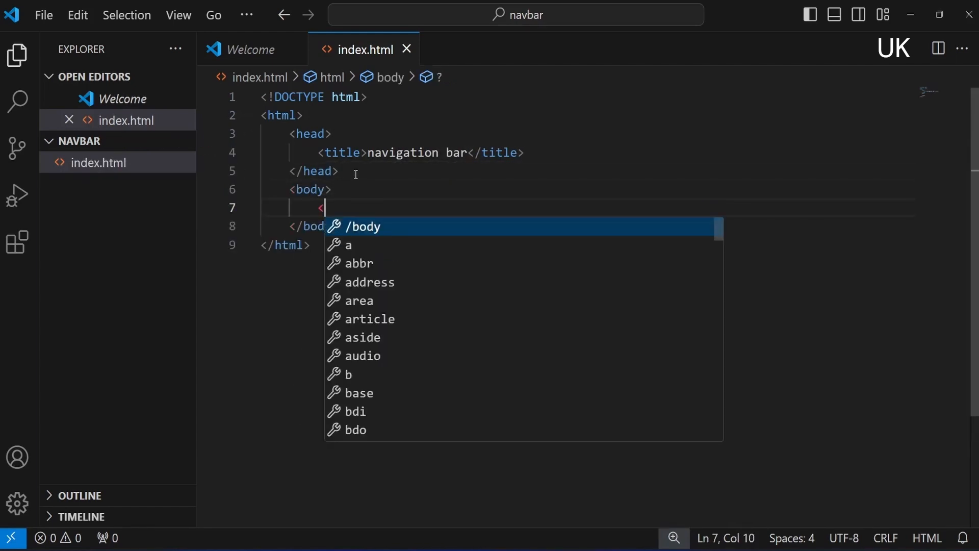
{"action": "type", "text": "nav class=\""}
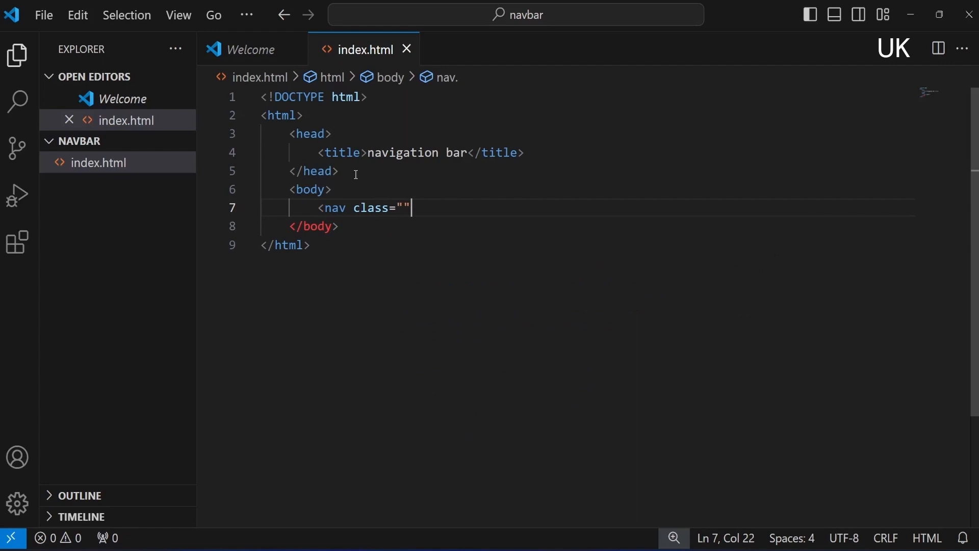
{"action": "type", "text": "n"}
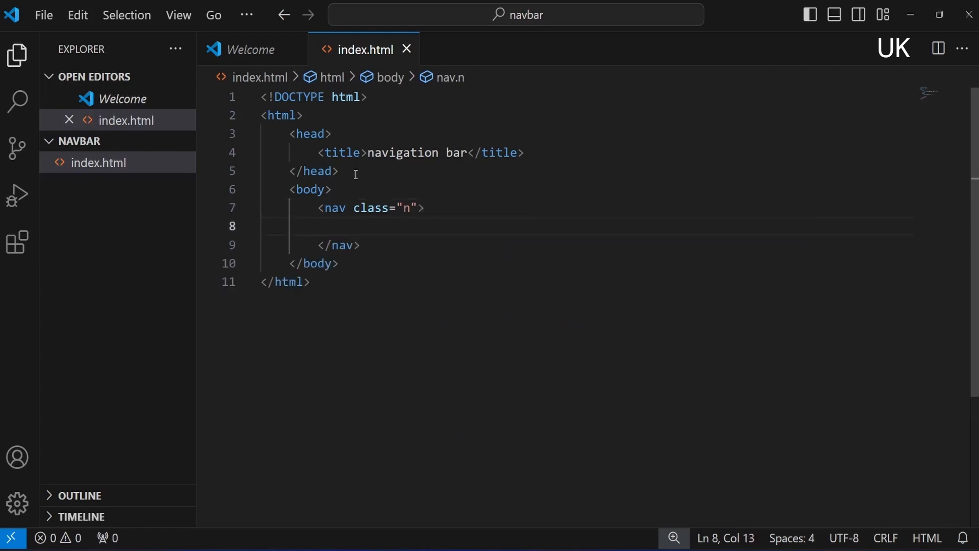
{"action": "type", "text": "<ul>"}
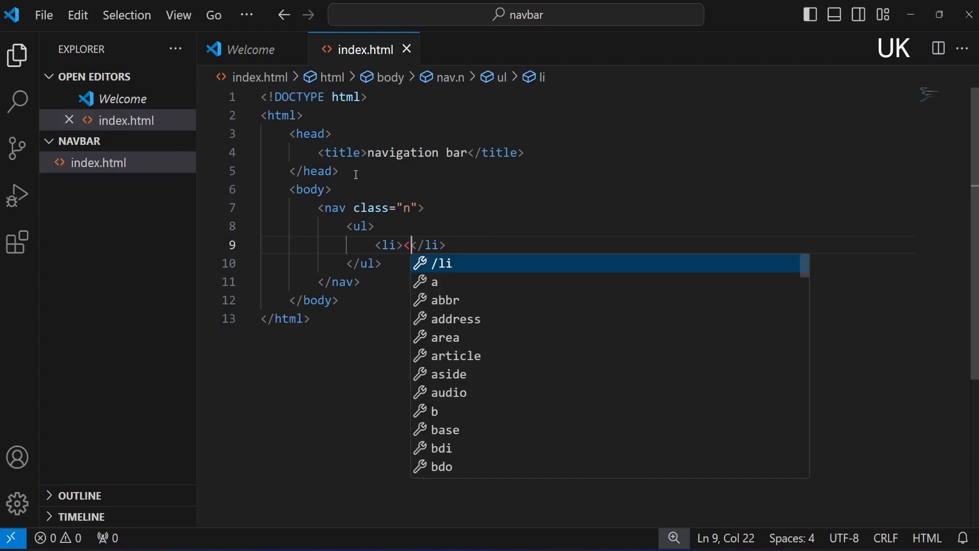
{"action": "type", "text": "a>Home</a>"}
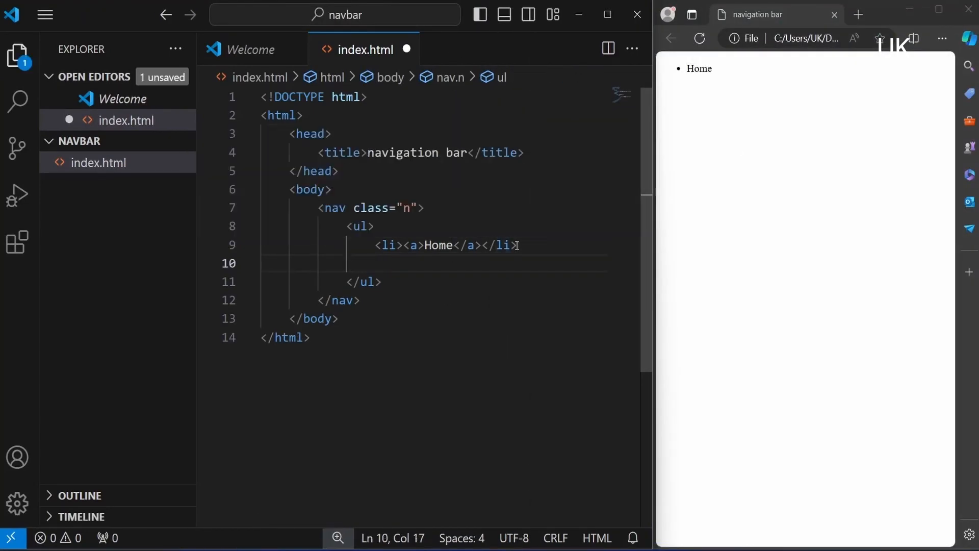
Step: Add About, Products and Contact list links plus a 'This is home page' heading
{"action": "type", "text": "<li><a>About</a></li>"}
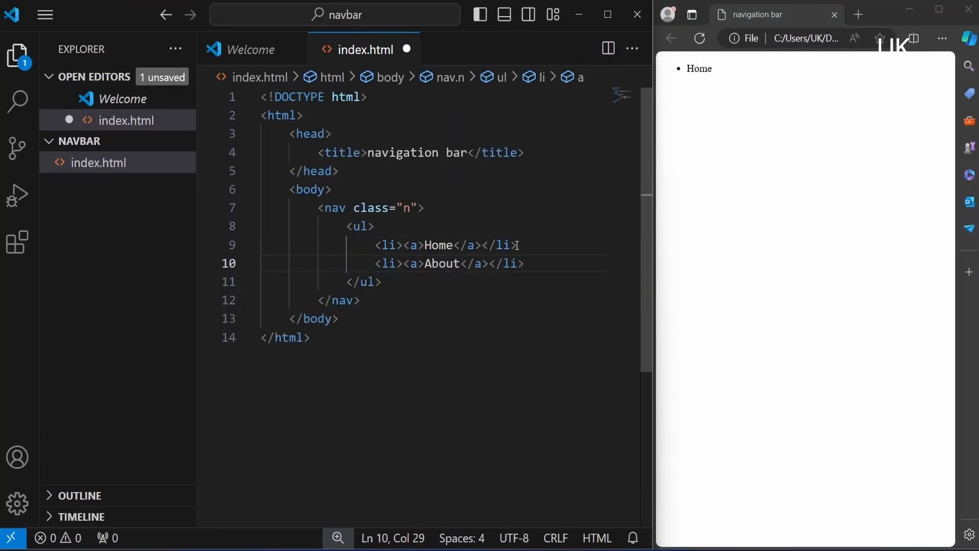
{"action": "type", "text": "<li><a>About</a></li>"}
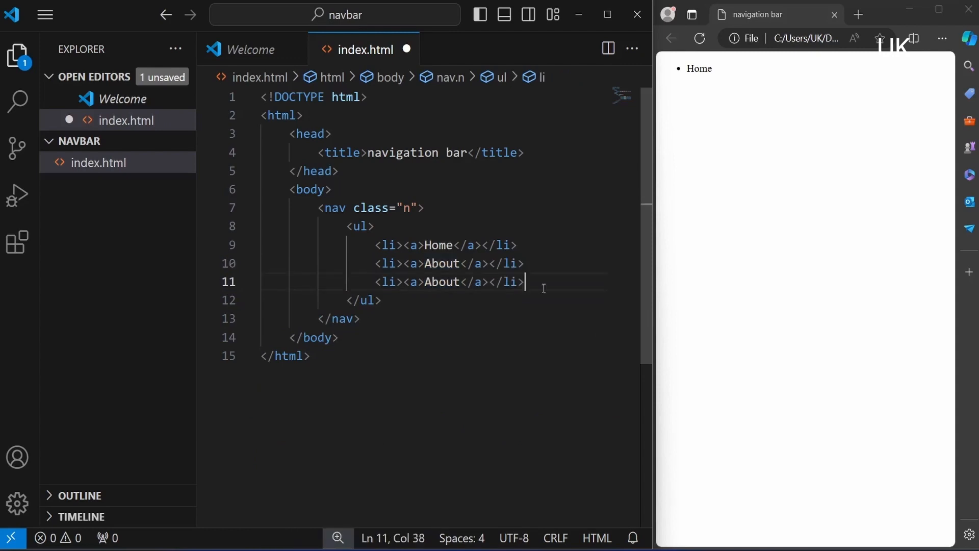
{"action": "type", "text": "Products"}
{"action": "type", "text": "<li><a>Conta</a></li>"}
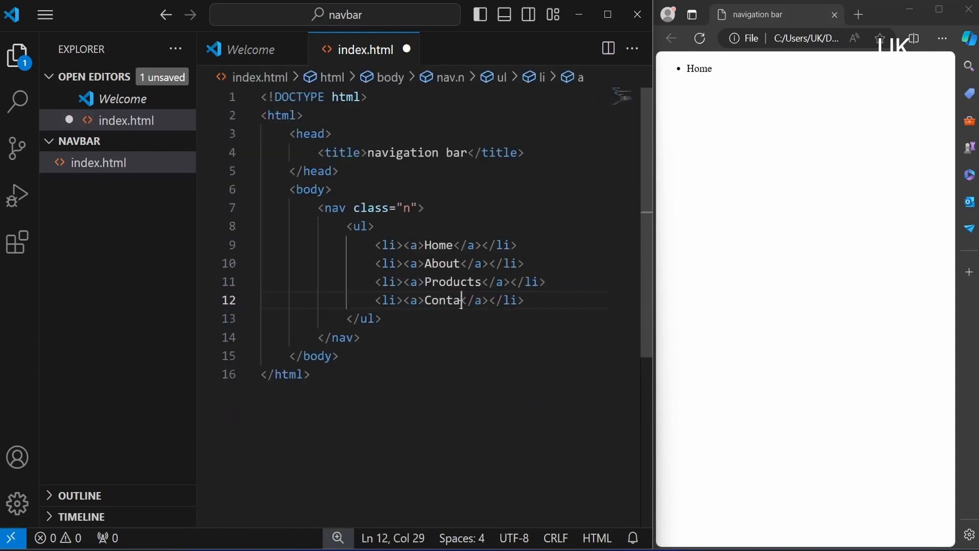
{"action": "type", "text": "ct"}
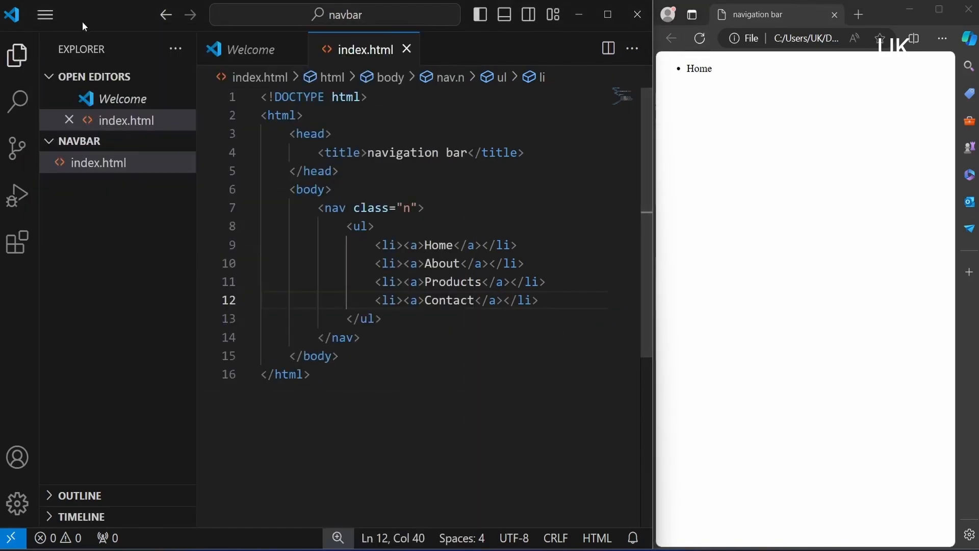
{"action": "left_click", "coordinate": [44, 14]}
{"action": "type", "text": "<h1>This is home page</h1>"}
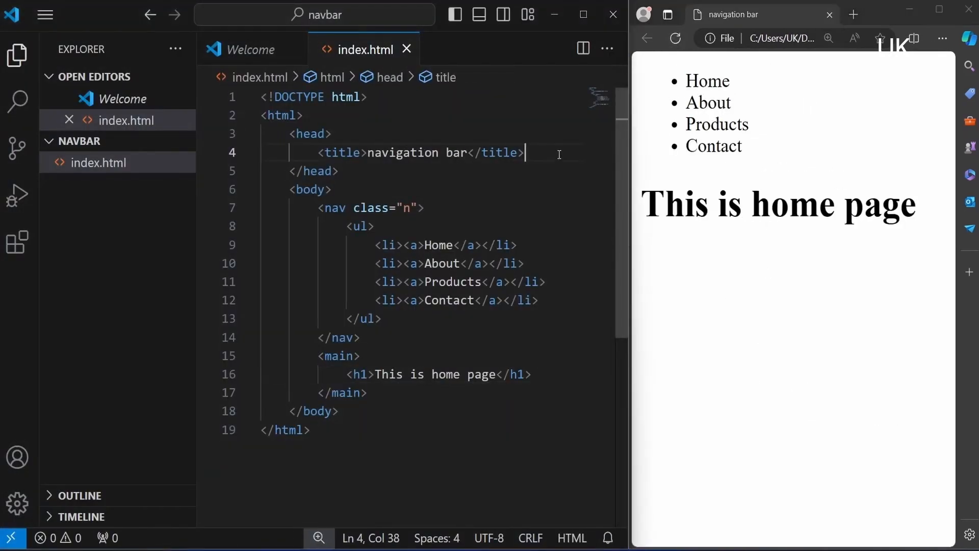
Step: Create style.css and link it from index.html's head as the stylesheet
{"action": "left_click", "coordinate": [117, 141]}
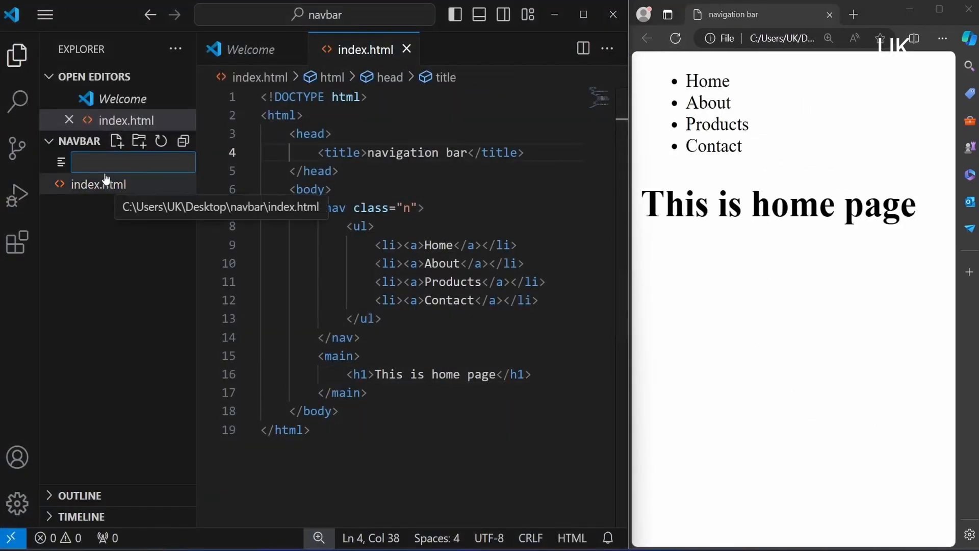
{"action": "type", "text": "style.css"}
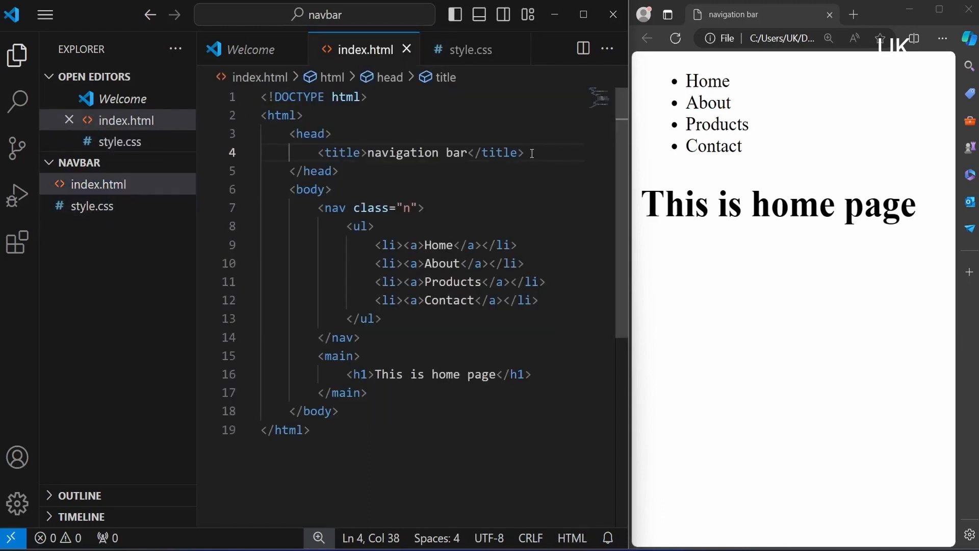
{"action": "type", "text": "<link rel=\"styl"}
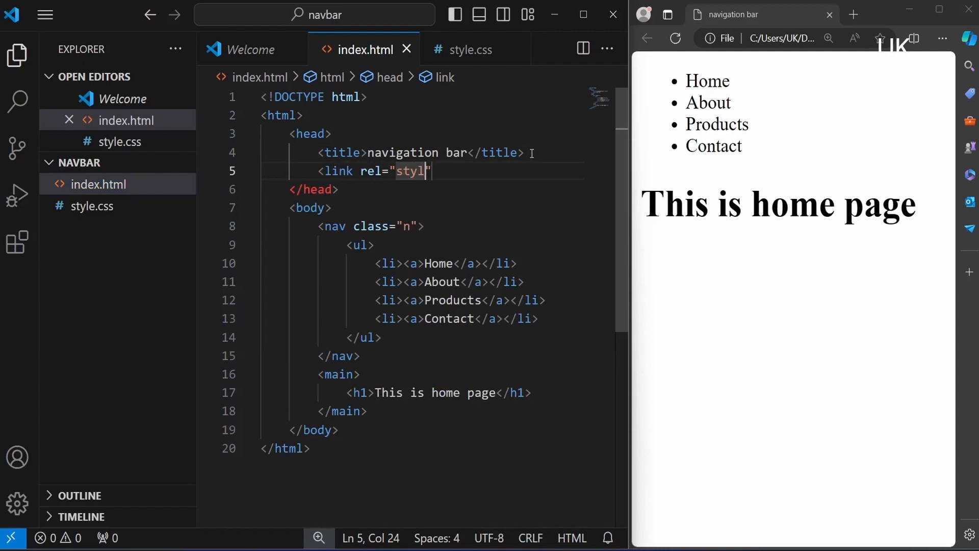
{"action": "type", "text": "esheet"}
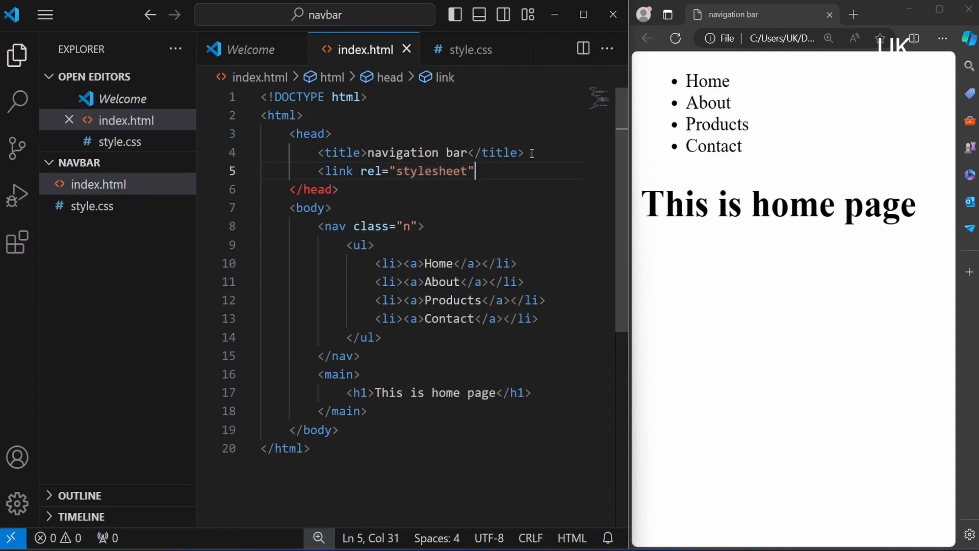
{"action": "type", "text": "href=\"st\""}
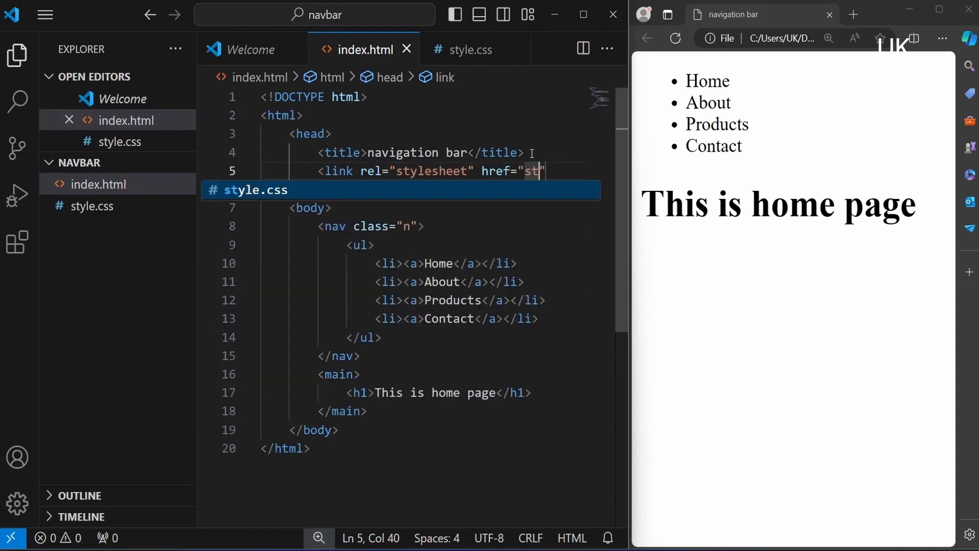
{"action": "key", "text": "Tab"}
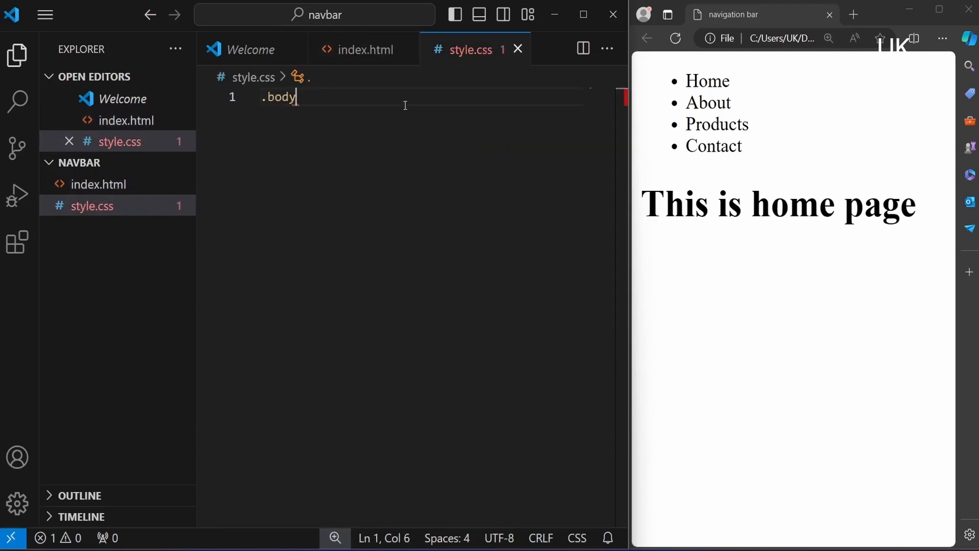
Step: Give the body rule a blue background-color and refresh the Edge preview
{"action": "type", "text": "{"}
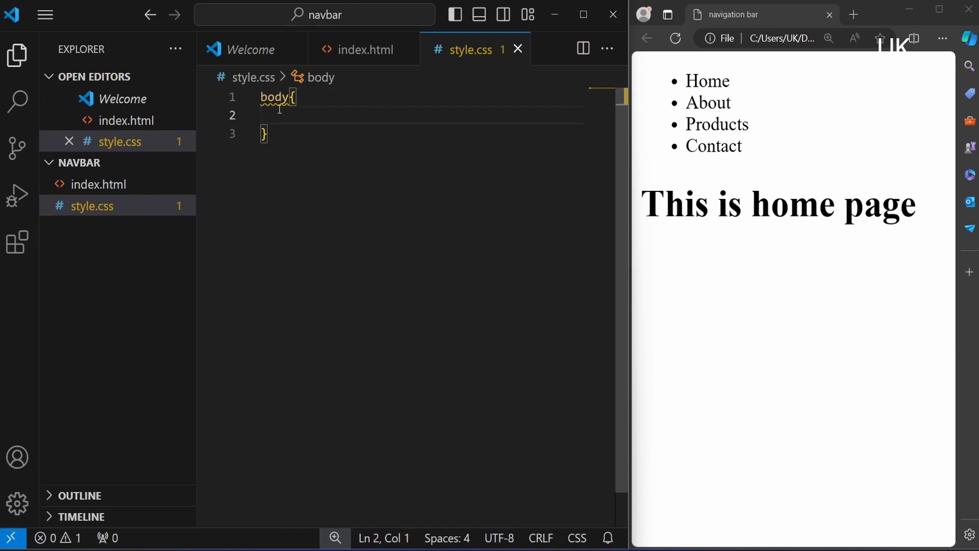
{"action": "type", "text": "background-color: w;"}
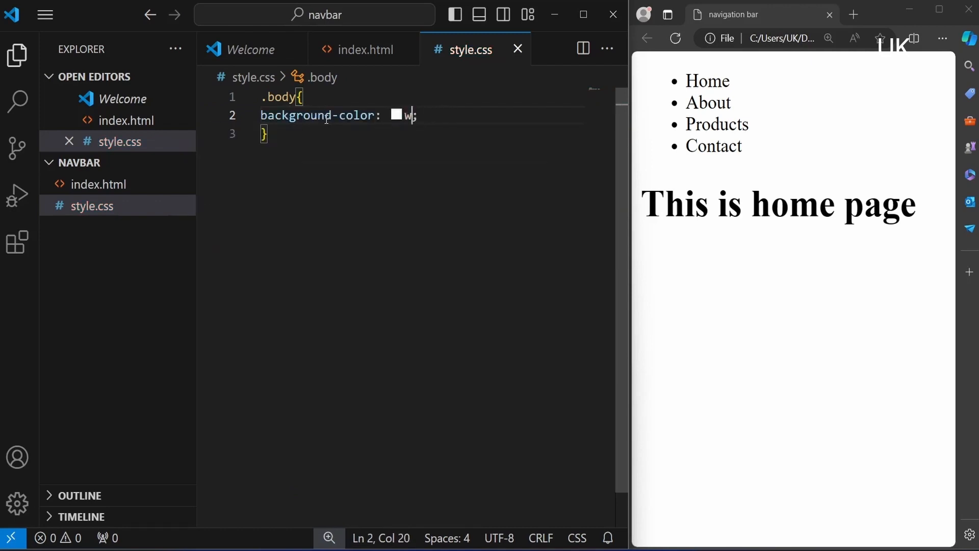
{"action": "type", "text": "ilver"}
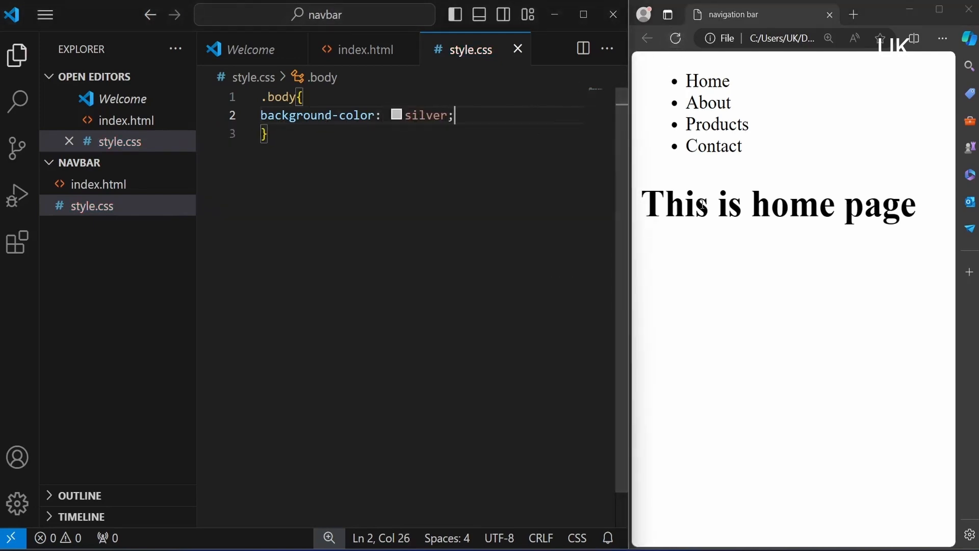
{"action": "type", "text": "blue"}
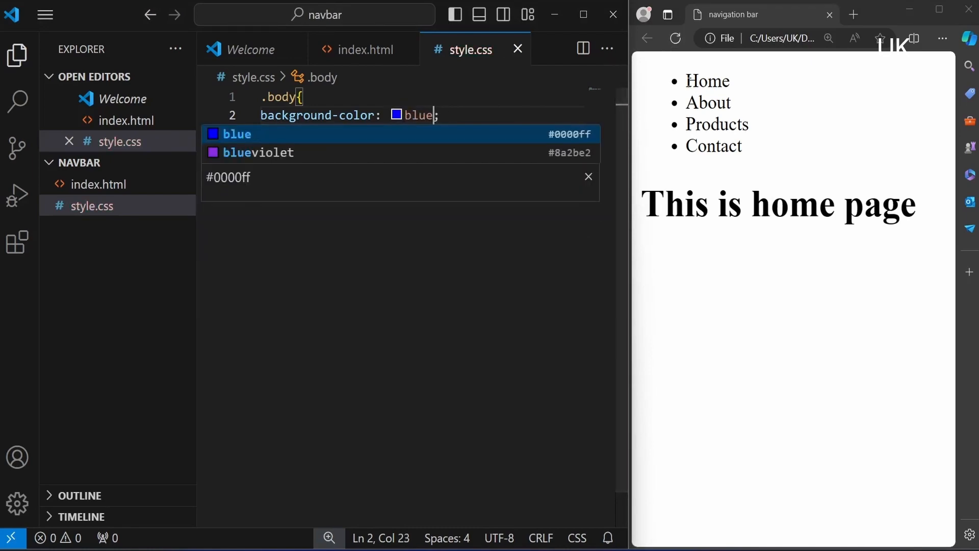
{"action": "left_click", "coordinate": [675, 38]}
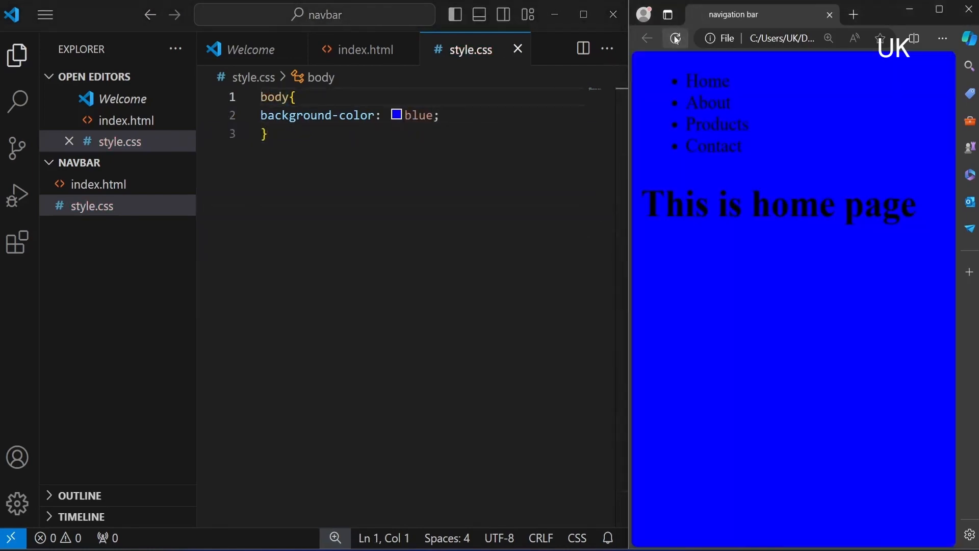
Step: Replace the blue background with white and begin a body padding property
{"action": "double_click", "coordinate": [420, 115]}
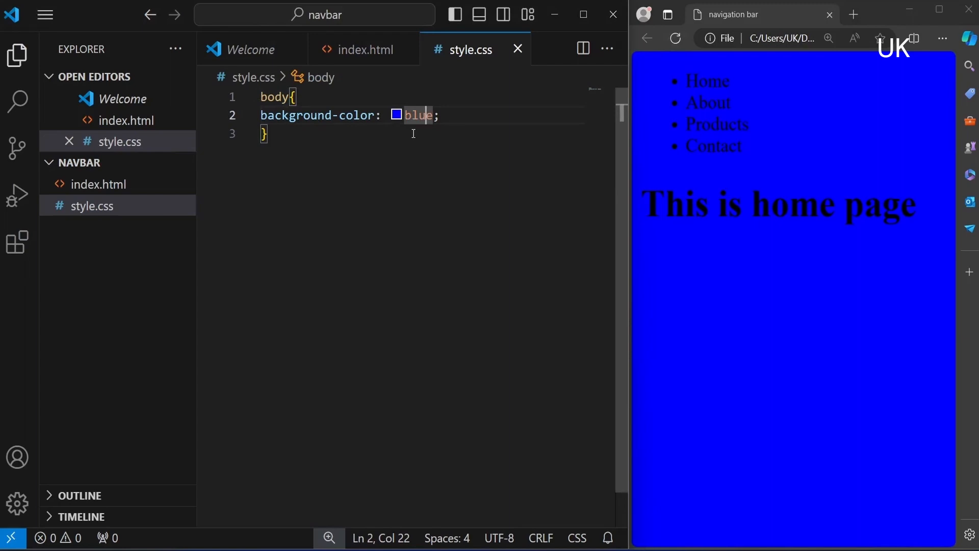
{"action": "type", "text": "whit"}
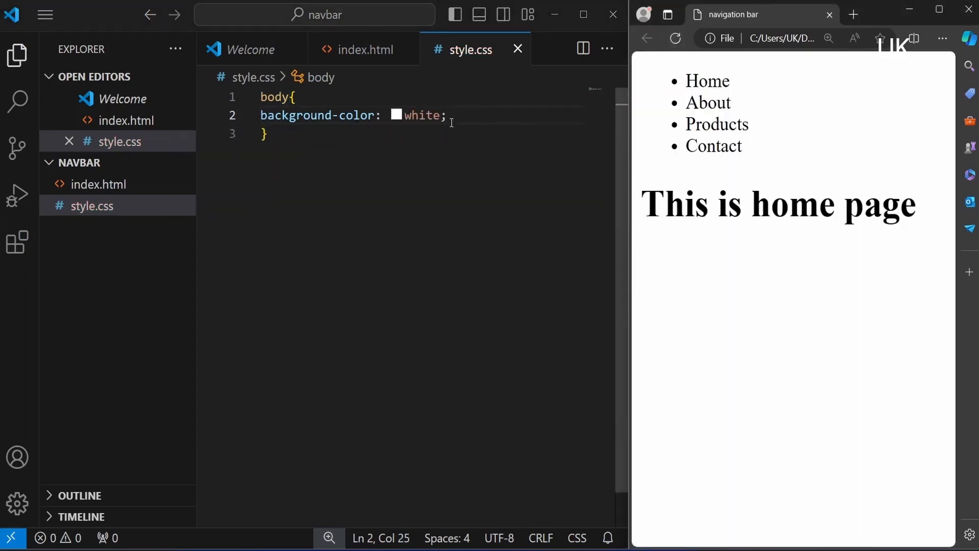
{"action": "type", "text": "padding:"}
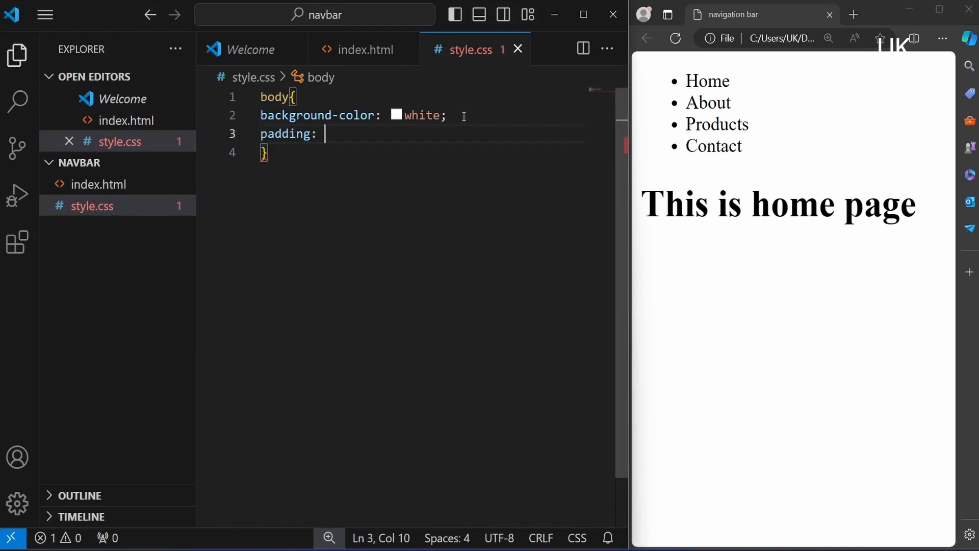
Step: Zero the body padding and margin, and make links white, 30px, Arial
{"action": "type", "text": "0px;"}
{"action": "type", "text": "a{"}
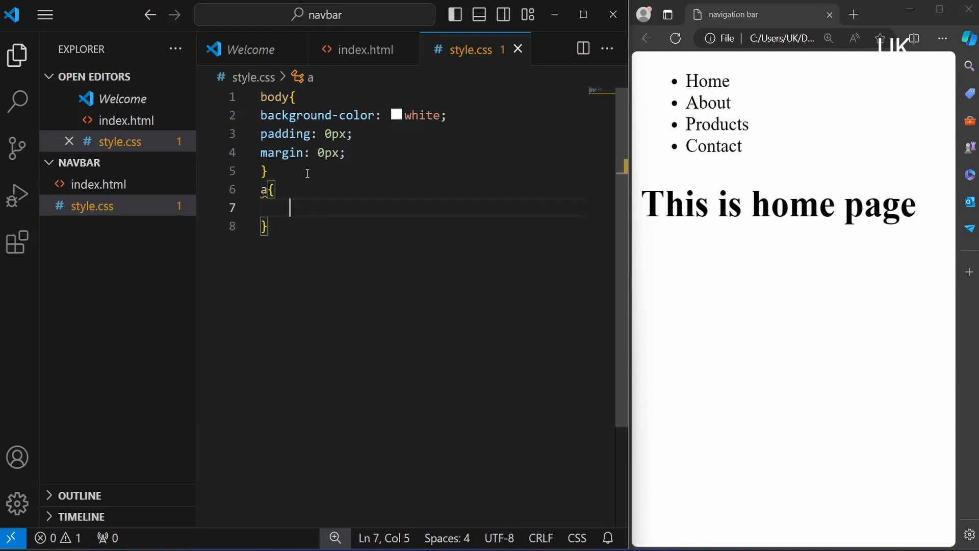
{"action": "type", "text": "color: white;"}
{"action": "type", "text": "font-size: ;"}
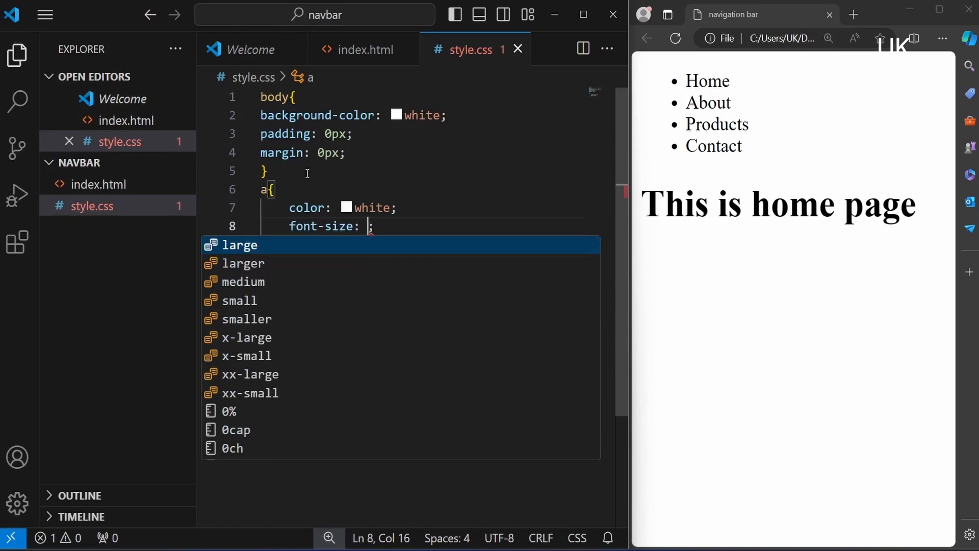
{"action": "type", "text": "30px;"}
{"action": "type", "text": "font-family: ;"}
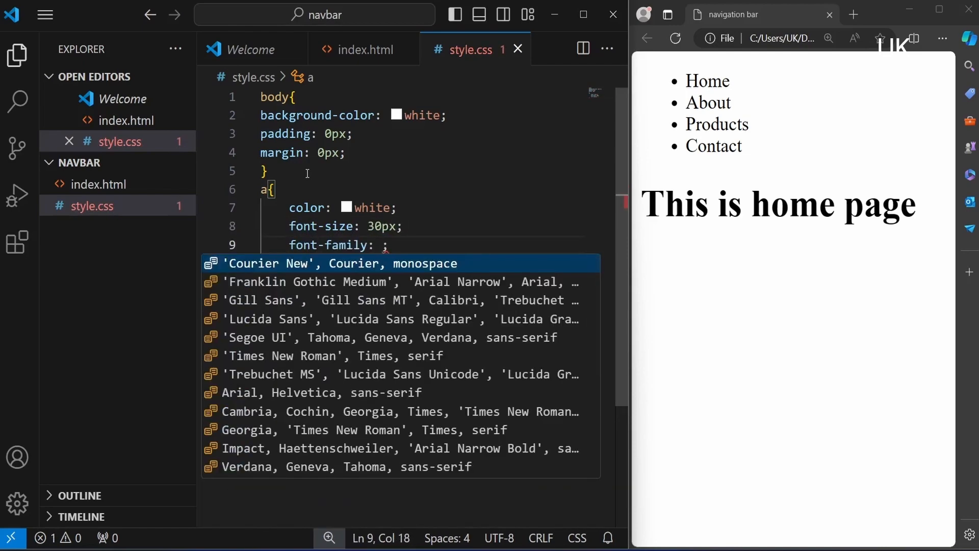
{"action": "type", "text": "'Arial';"}
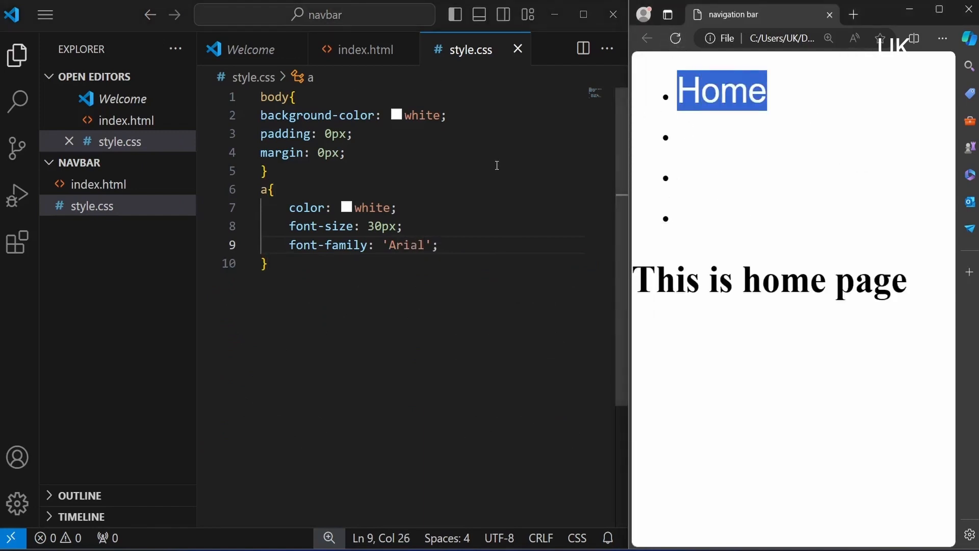
Step: Add a '.n ul' rule with gray background and 0px padding and margin
{"action": "type", "text": ".n ul{"}
{"action": "type", "text": "background-color: gray;"}
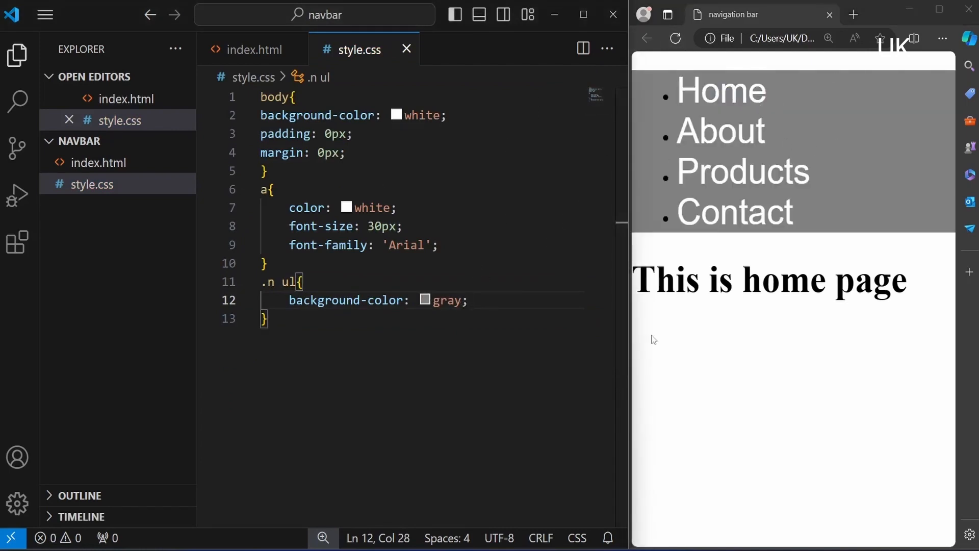
{"action": "type", "text": "pdd'"}
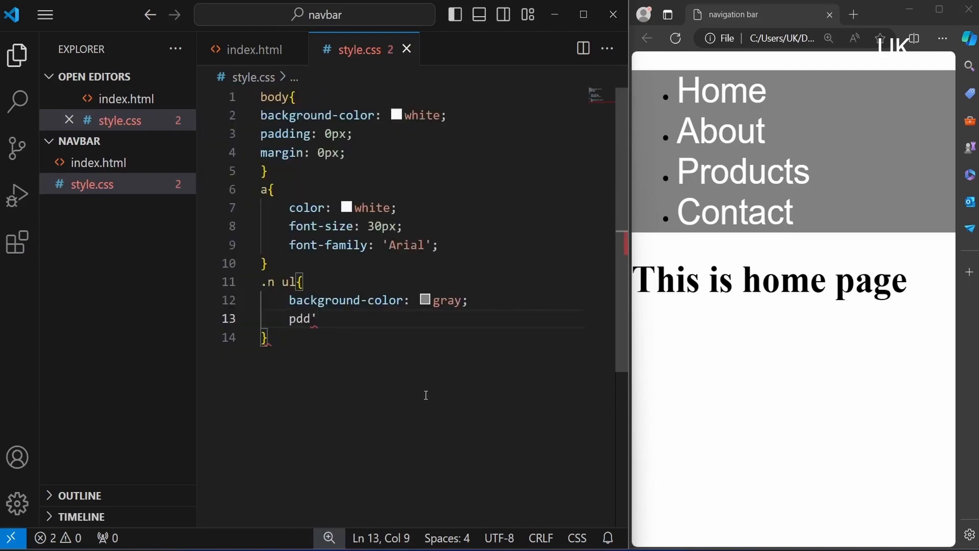
{"action": "type", "text": "adding: 0px;"}
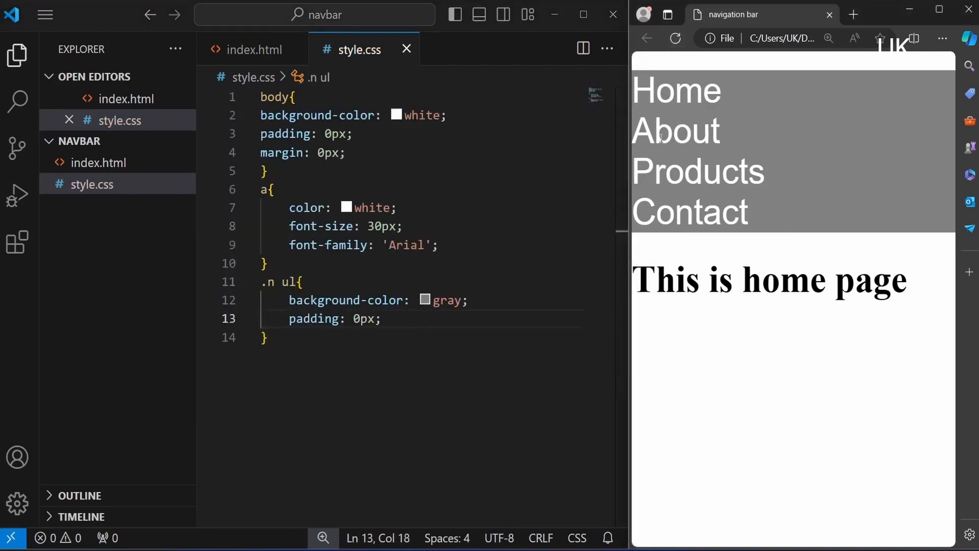
{"action": "type", "text": "margin\""}
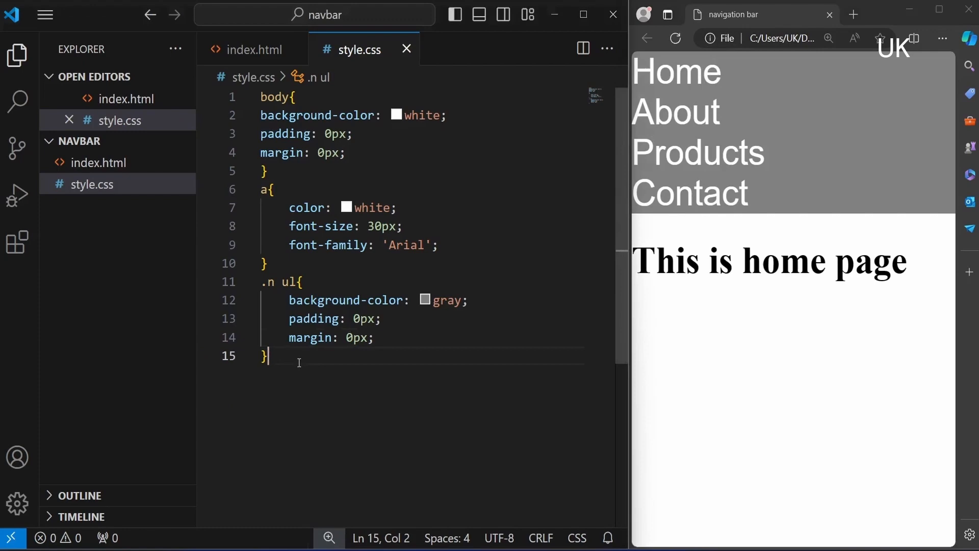
{"action": "type", "text": ".n a{"}
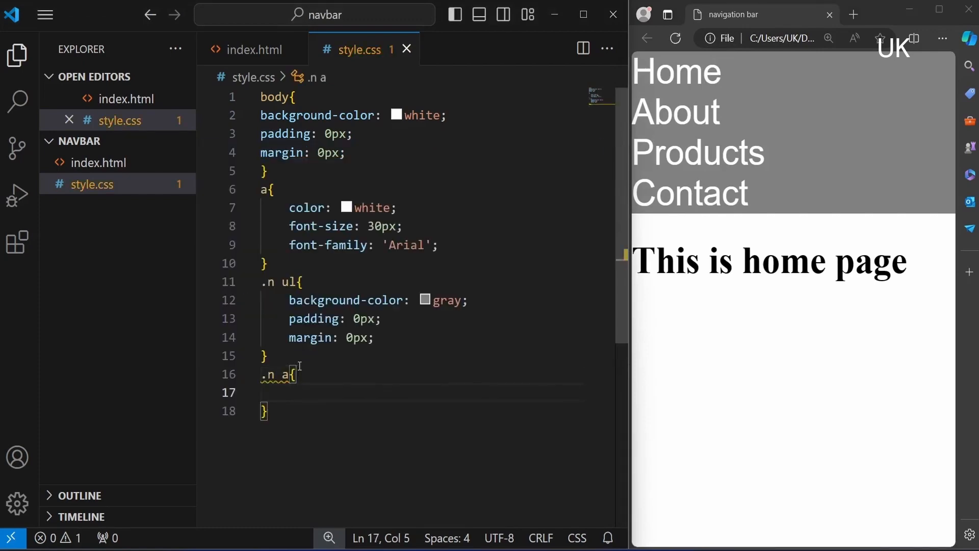
Step: Add a '.n a:hover' rule with background-color black
{"action": "type", "text": ":hover"}
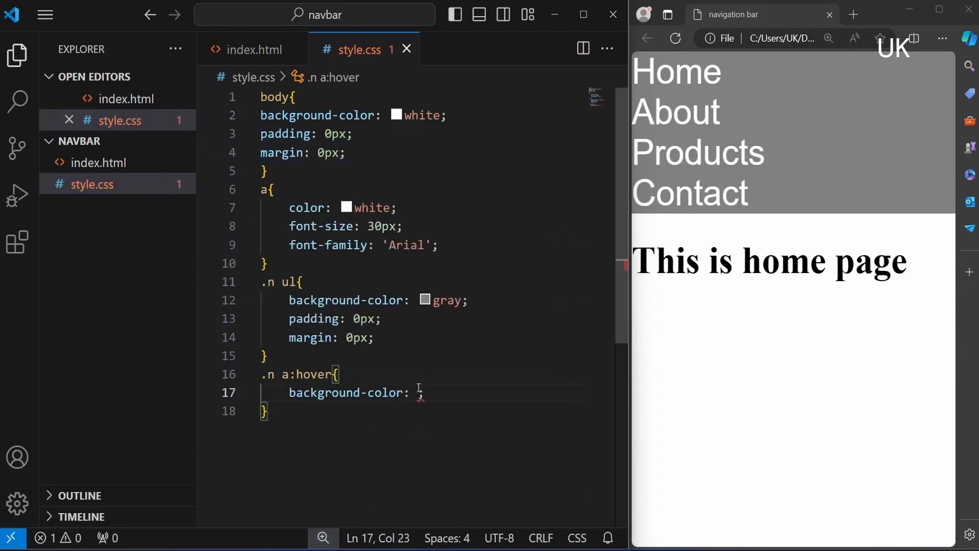
{"action": "type", "text": "black"}
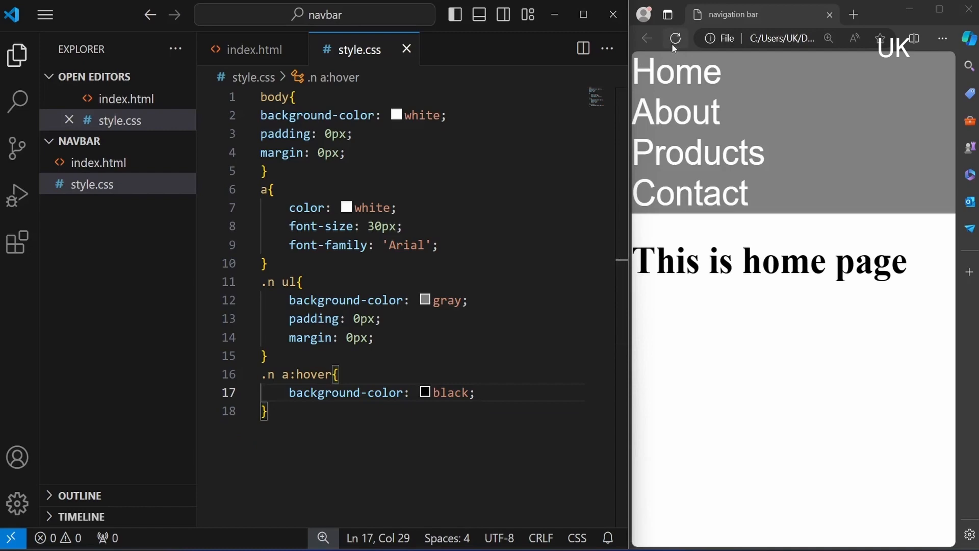
{"action": "mouse_move", "coordinate": [675, 111]}
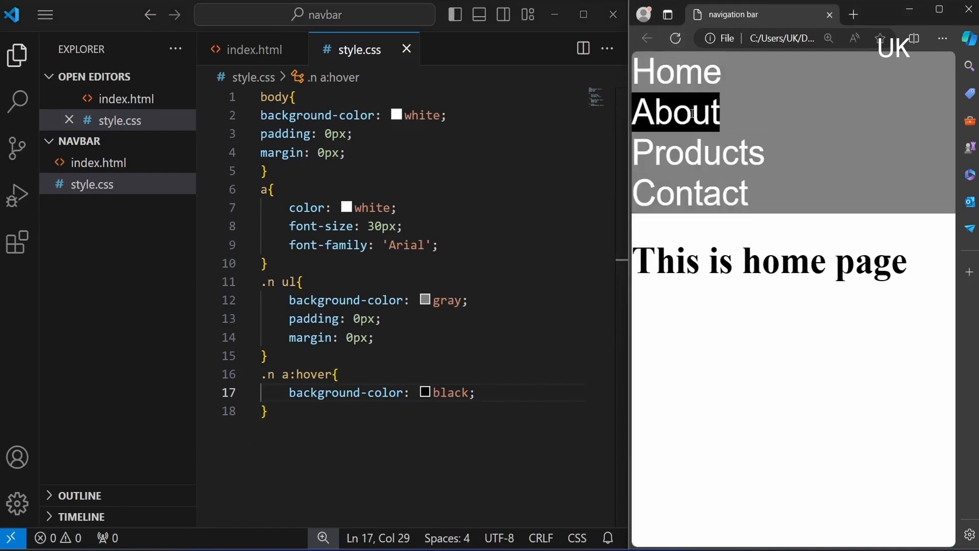
{"action": "type", "text": "."}
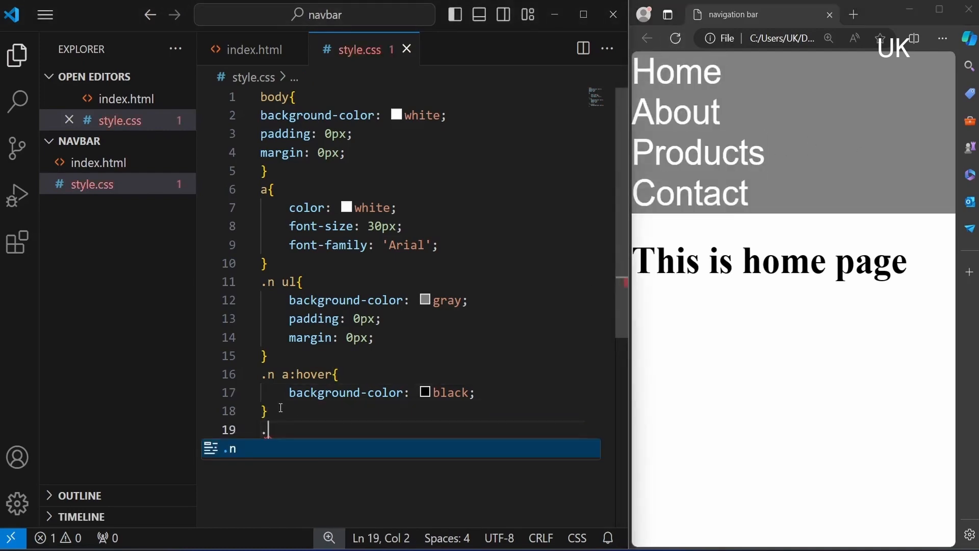
Step: Give '.n a' display block, no text-decoration, centered text and 20px padding
{"action": "type", "text": "n a{"}
{"action": "type", "text": "t"}
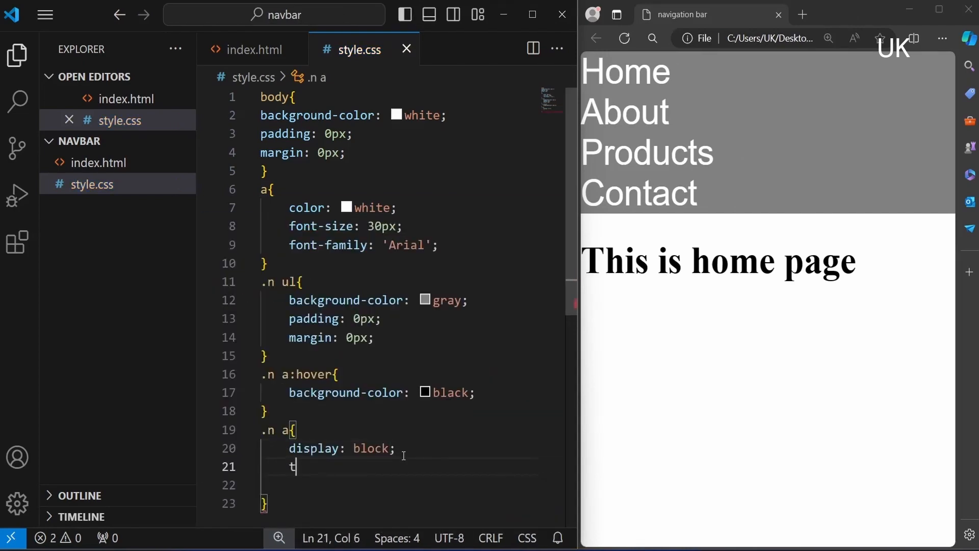
{"action": "type", "text": "ext-decoration: none;"}
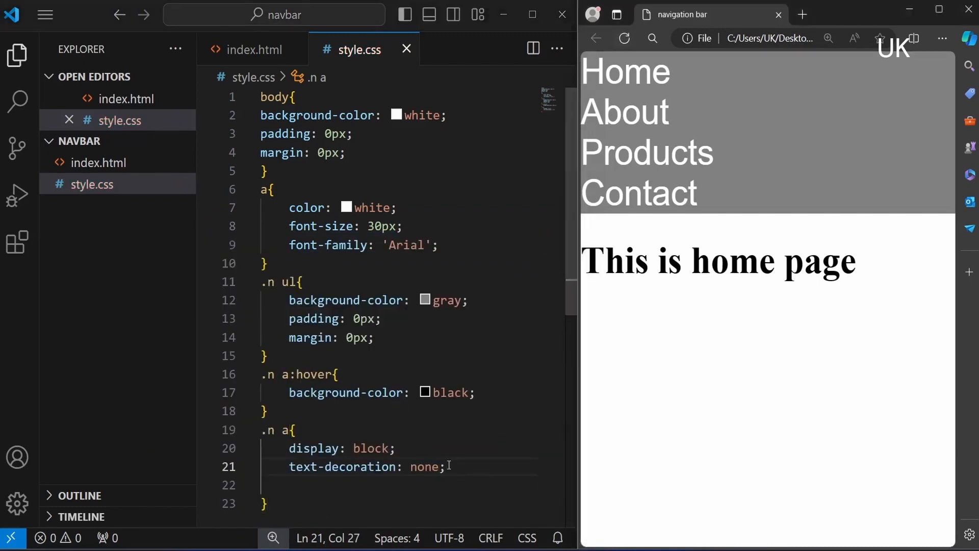
{"action": "type", "text": "text"}
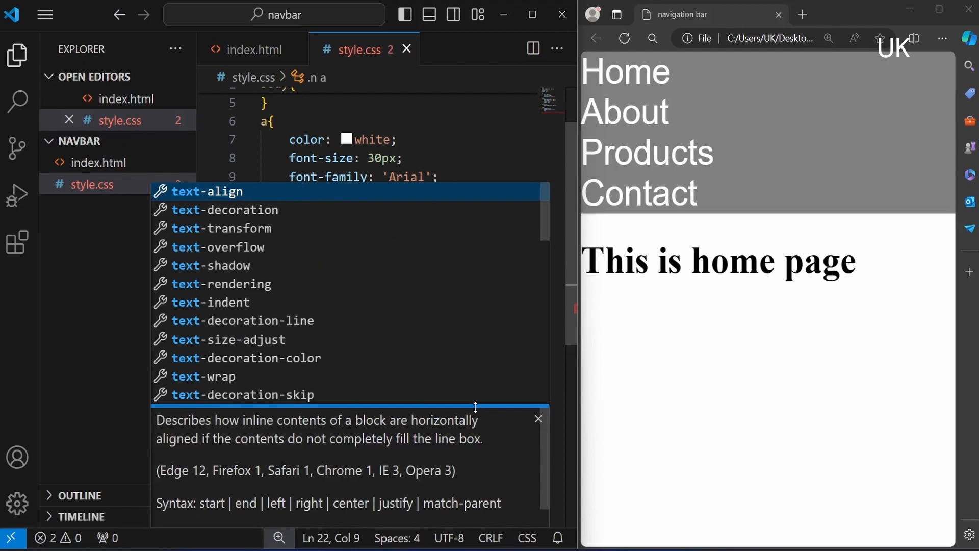
{"action": "type", "text": "text-align: center;"}
{"action": "type", "text": "padding: 20px;"}
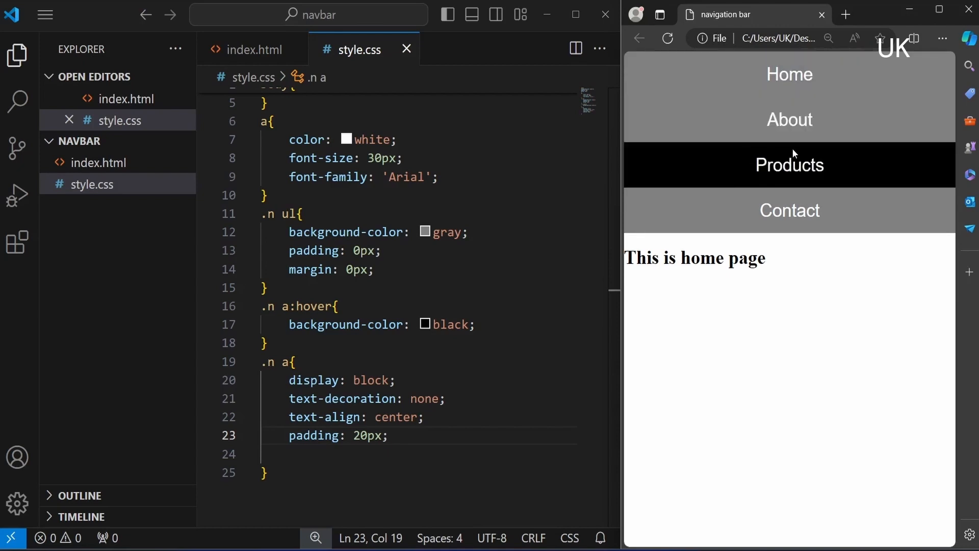
Step: Link the Home anchor in index.html to index.html
{"action": "left_click", "coordinate": [253, 49]}
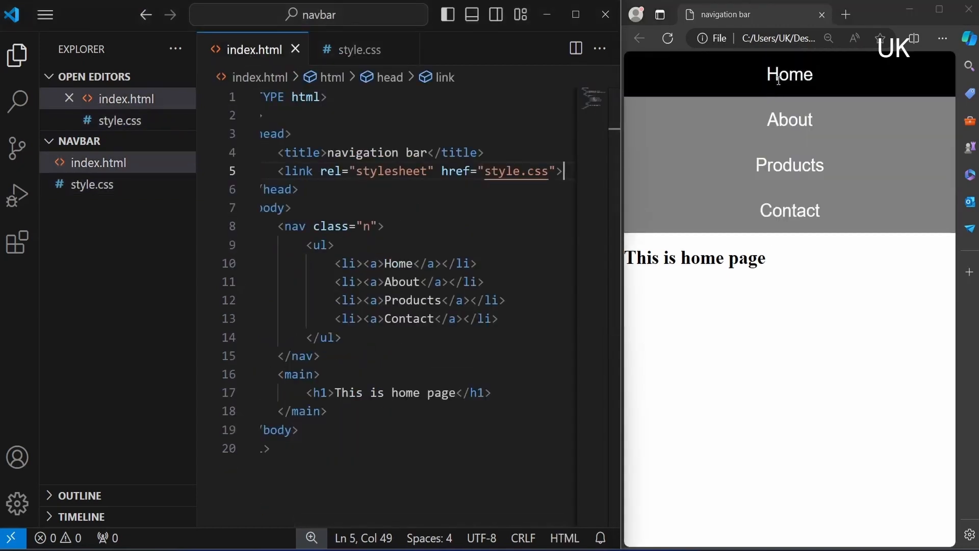
{"action": "left_click", "coordinate": [400, 263]}
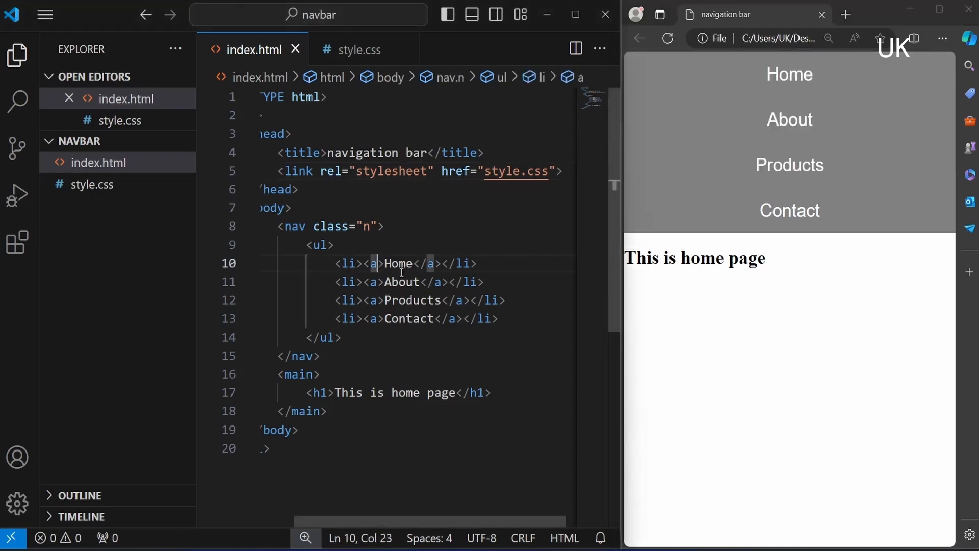
{"action": "mouse_move", "coordinate": [372, 263]}
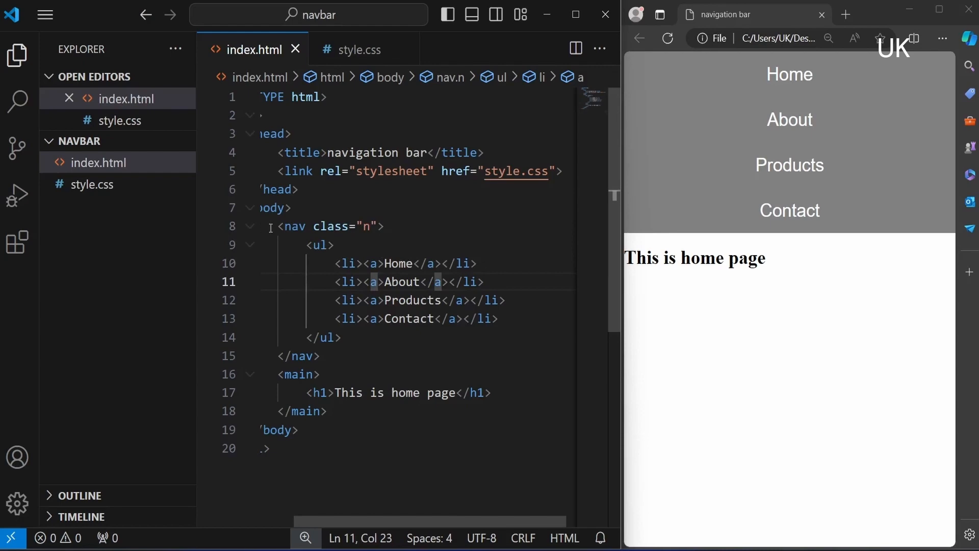
{"action": "type", "text": "href=\"\""}
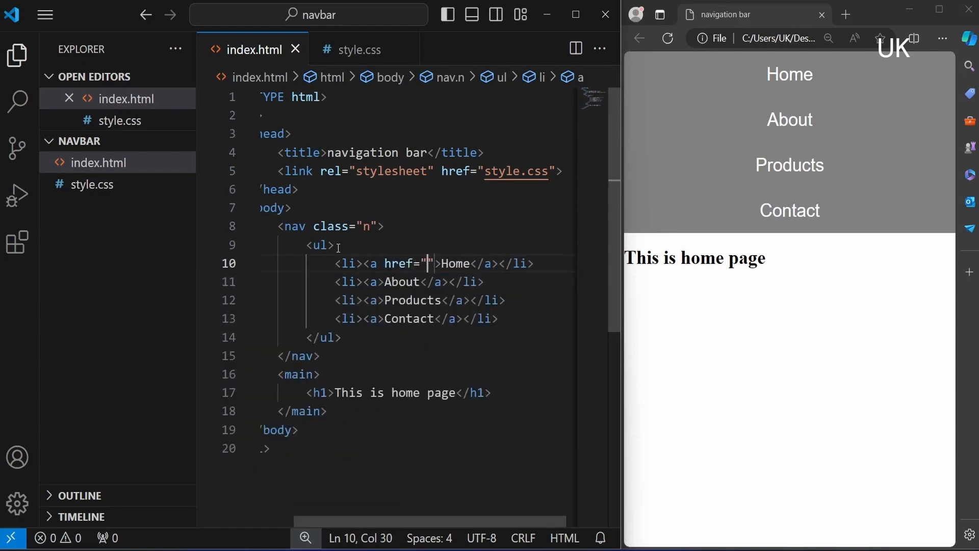
{"action": "type", "text": "index.html"}
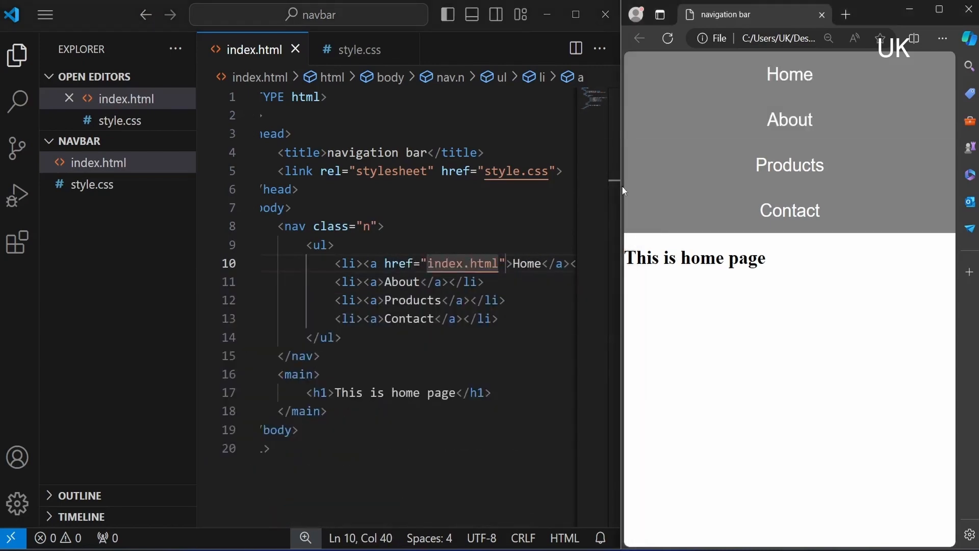
Step: Link the About anchor to html1.html
{"action": "left_click_drag", "start_coordinate": [703, 256], "coordinate": [765, 257]}
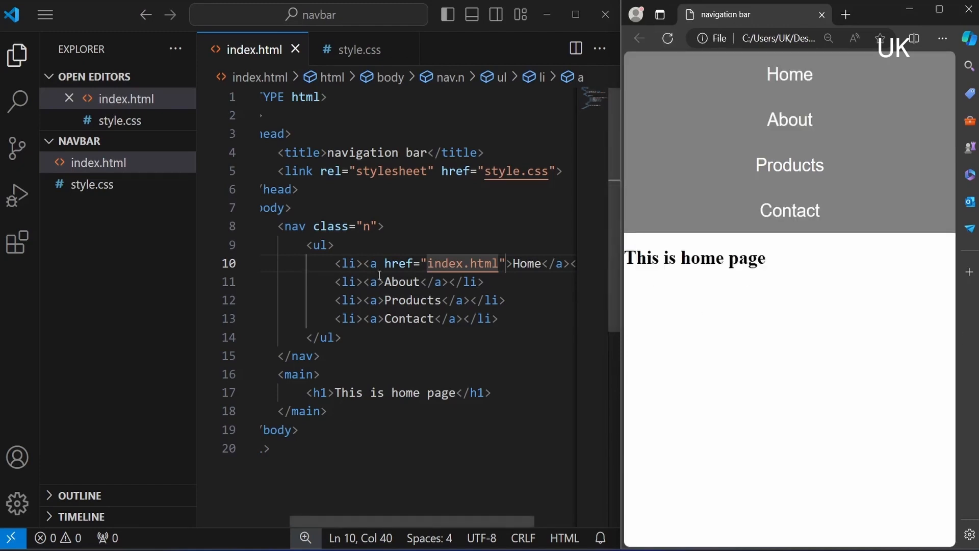
{"action": "type", "text": "href=\"\""}
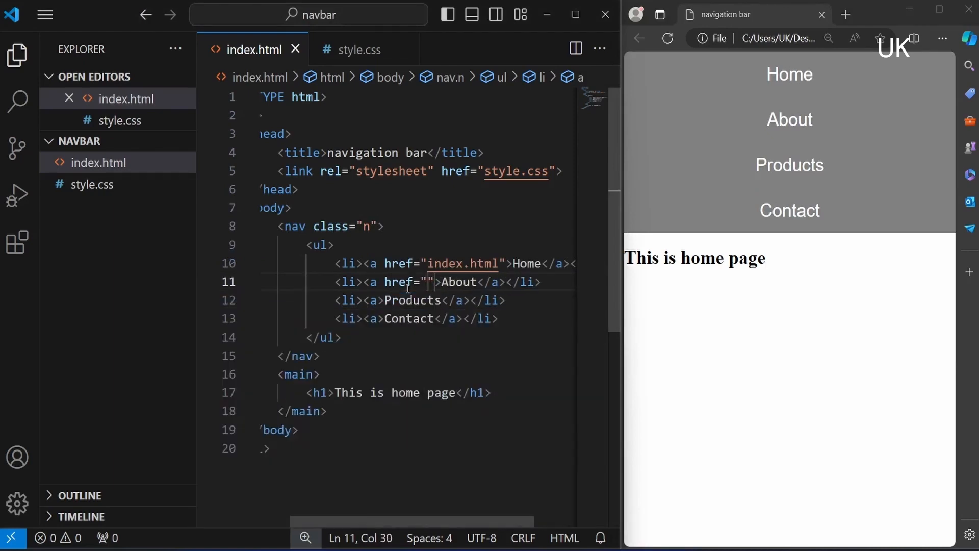
{"action": "type", "text": "html1.html"}
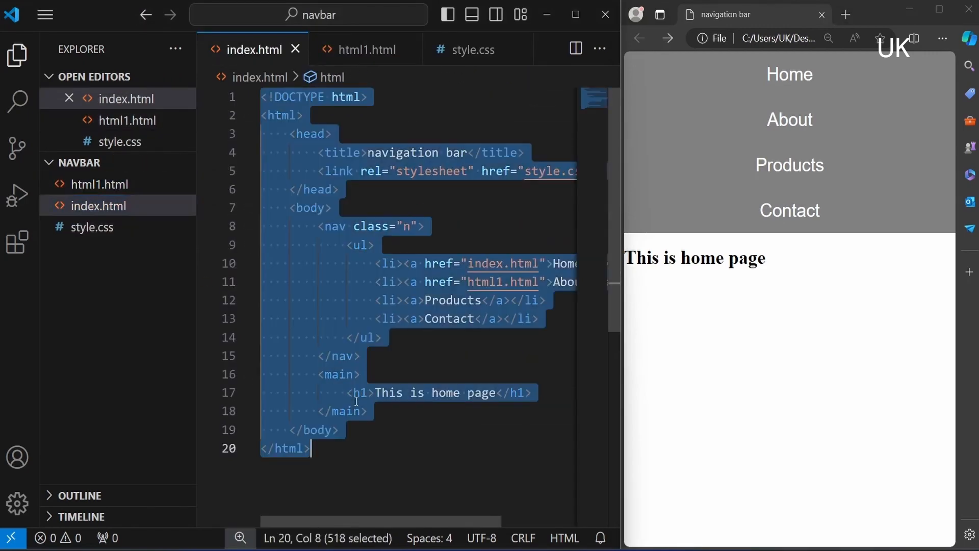
Step: Make html1.html the About page, create html2.html and html3.html, and link Products to html2.html
{"action": "left_click", "coordinate": [367, 50]}
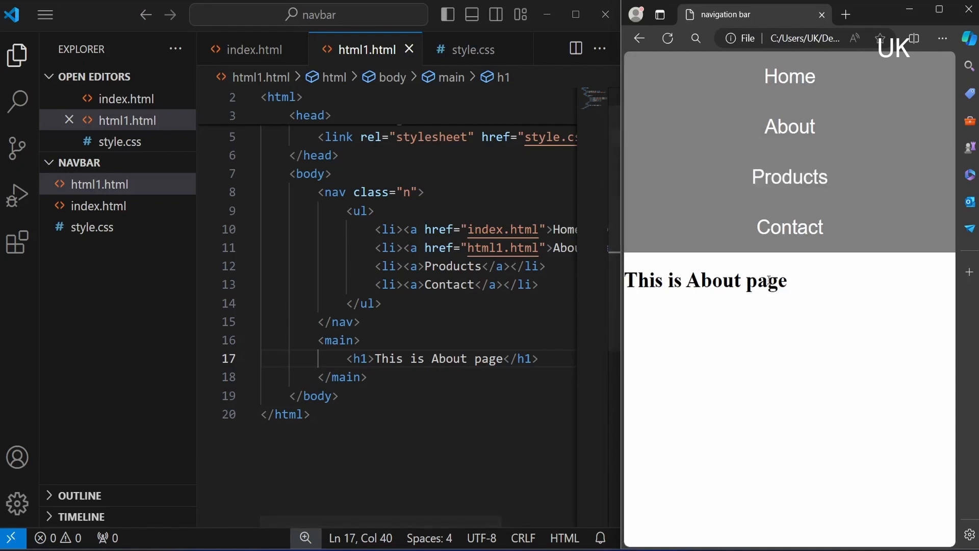
{"action": "type", "text": "href=\"html2.html\">Pro"}
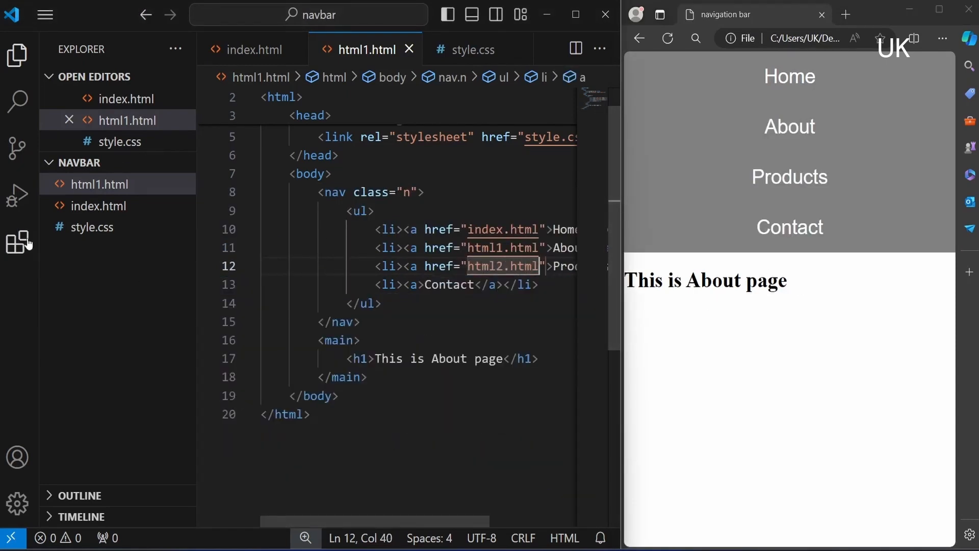
{"action": "left_click", "coordinate": [116, 162]}
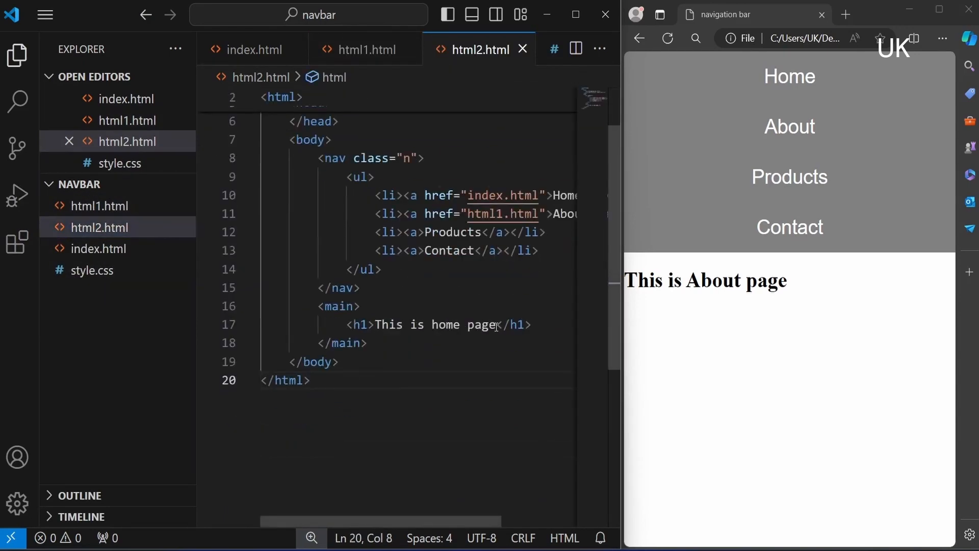
{"action": "type", "text": "Products"}
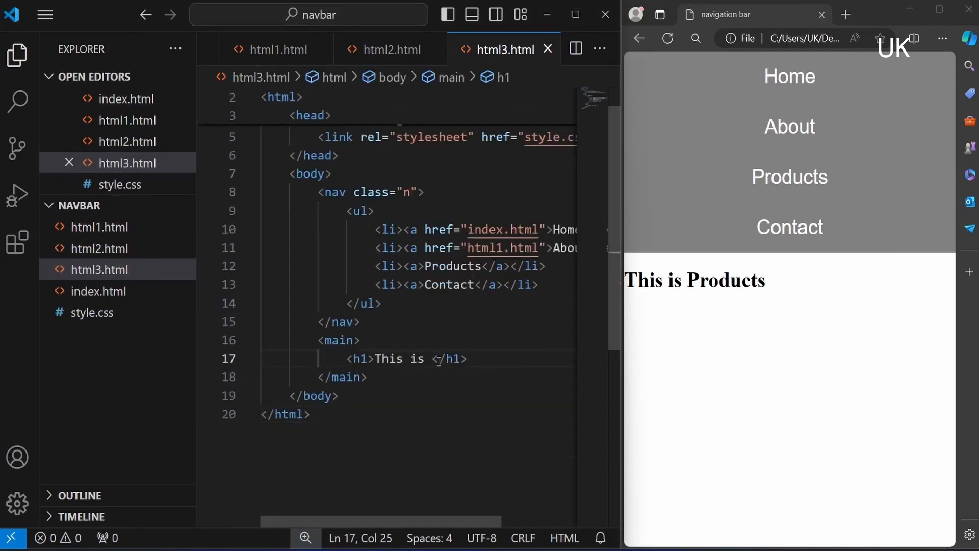
{"action": "left_click", "coordinate": [98, 292]}
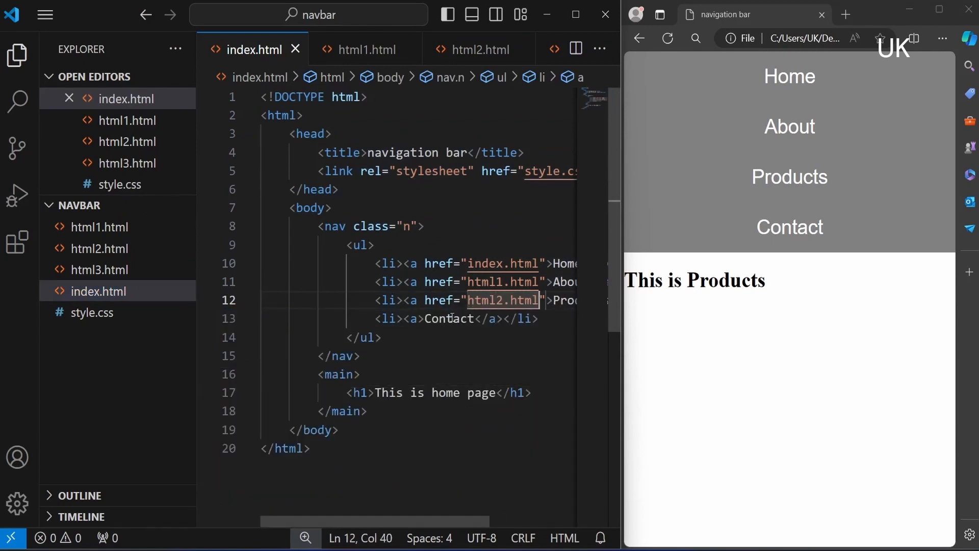
Step: Add the Products href and link Contact to html3.html in index.html and html2.html
{"action": "type", "text": "href=\"html3.html\">Cont"}
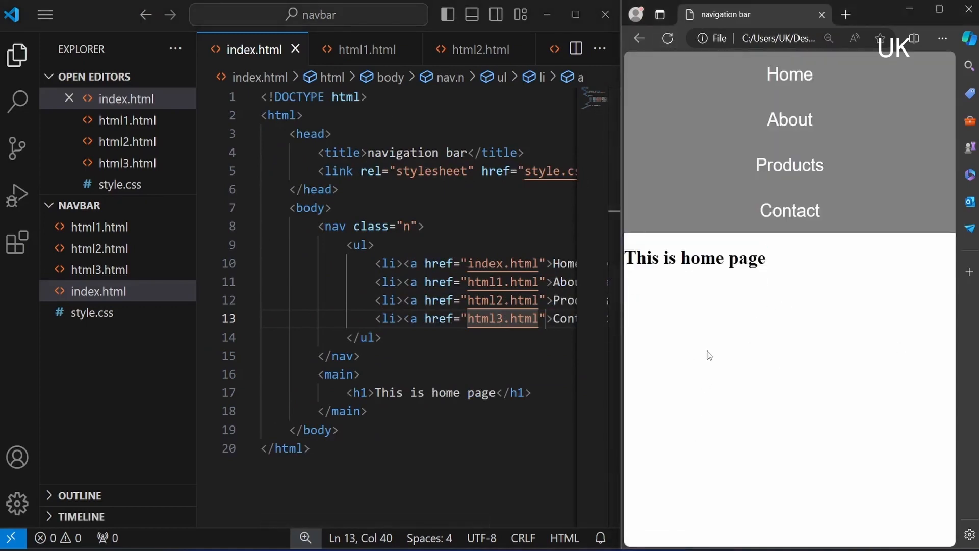
{"action": "left_click", "coordinate": [789, 119]}
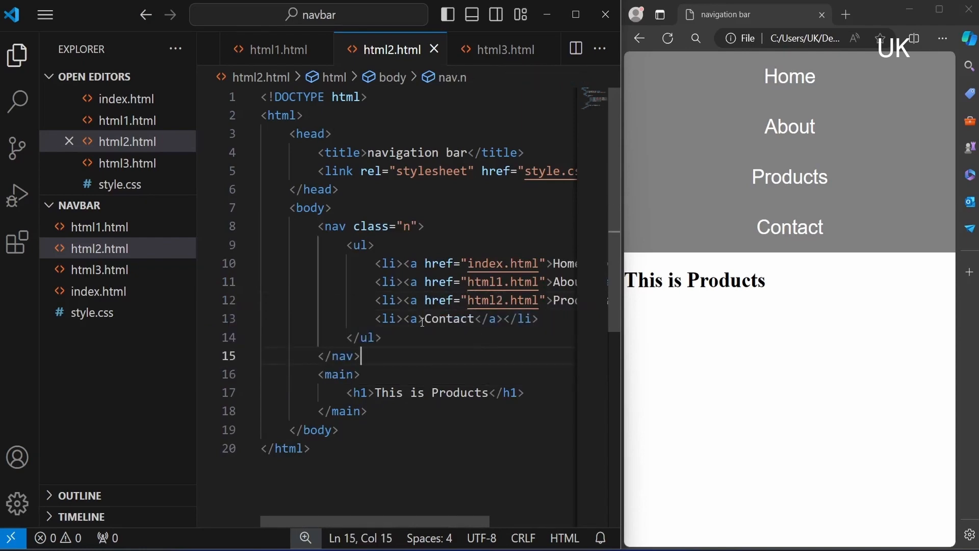
{"action": "type", "text": "hre"}
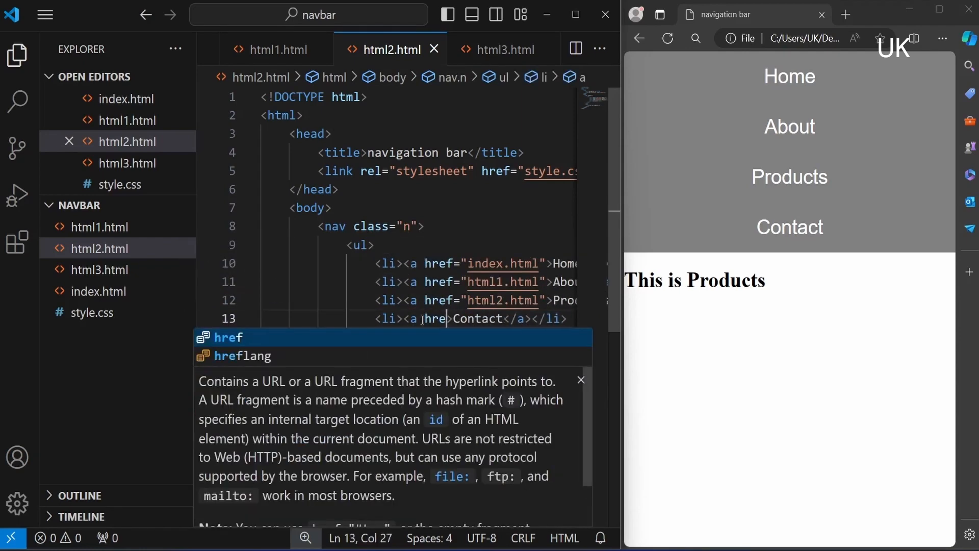
{"action": "type", "text": "=\"html3.html\""}
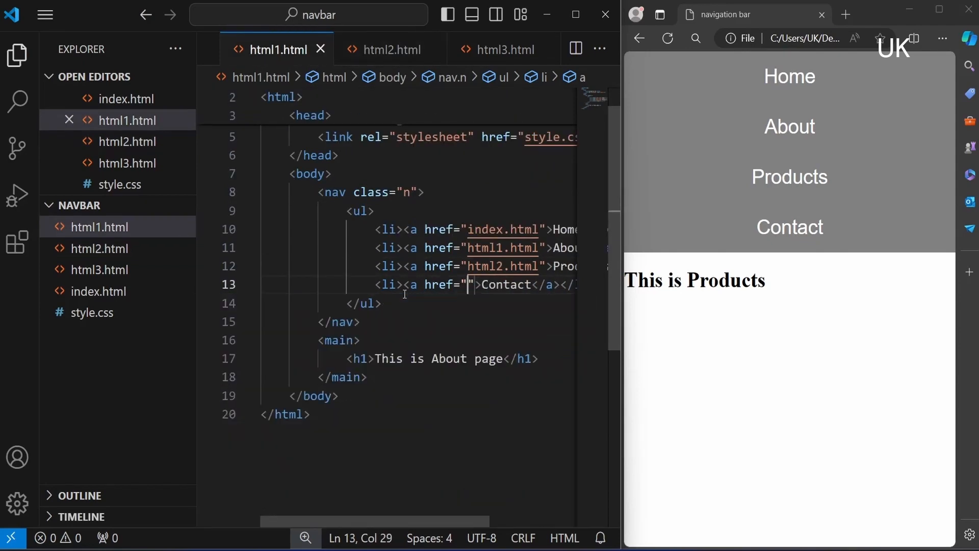
{"action": "left_click", "coordinate": [390, 50]}
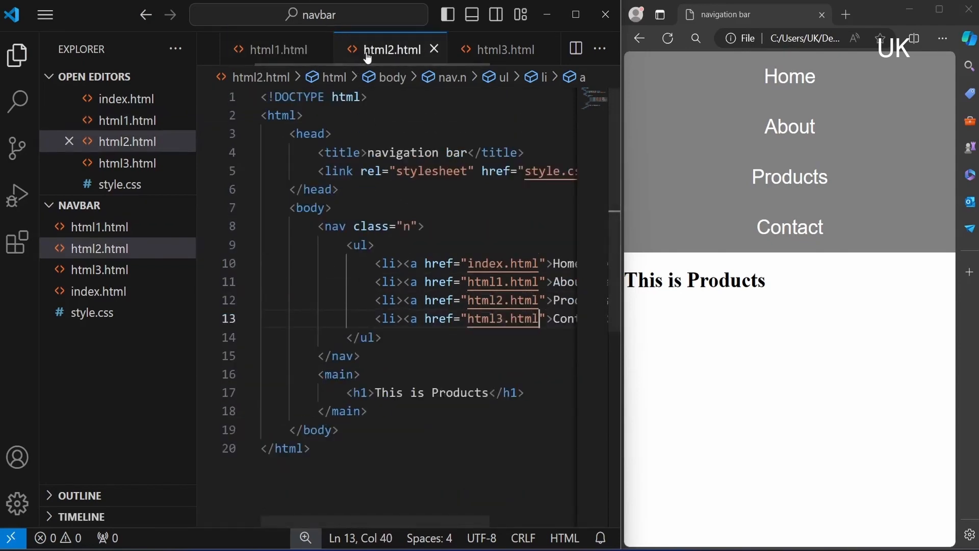
Step: In html3.html link Products to html2.html and edit the Contact href, then test About in the preview
{"action": "left_click", "coordinate": [497, 49]}
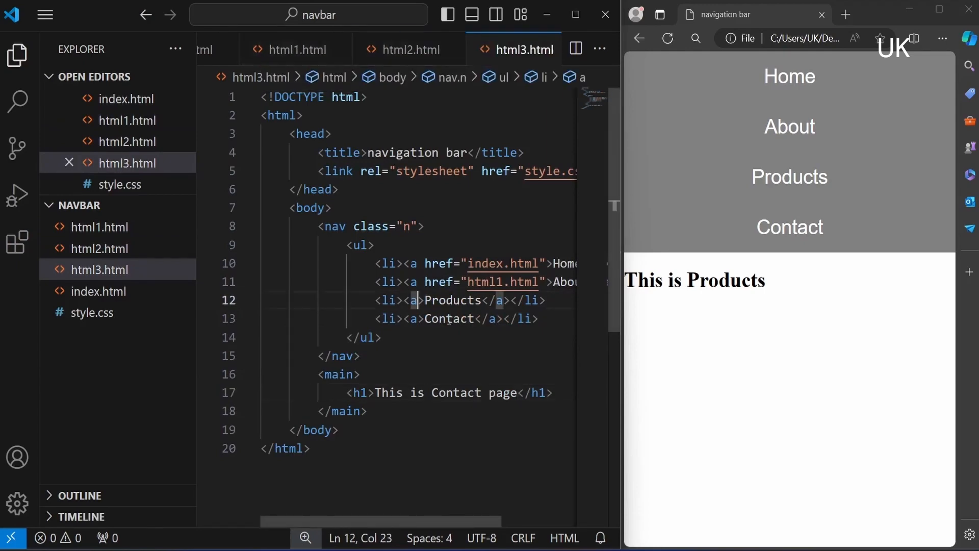
{"action": "type", "text": "href=\"html2.html\">Pro"}
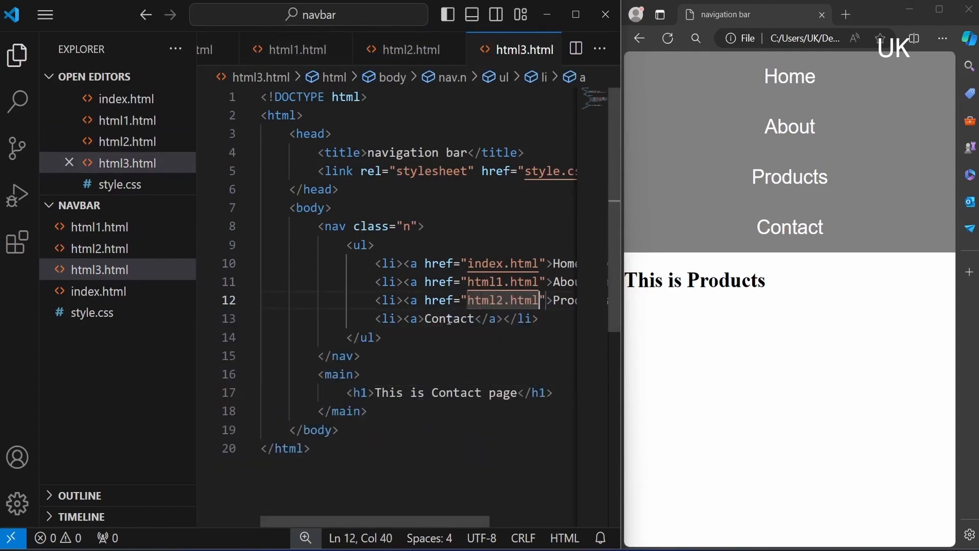
{"action": "left_click", "coordinate": [426, 318]}
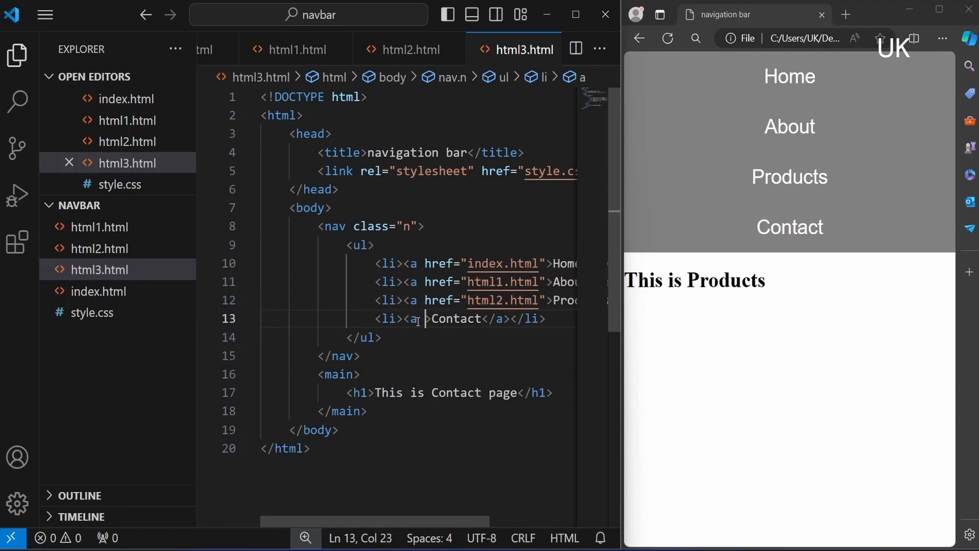
{"action": "type", "text": "href=\"\""}
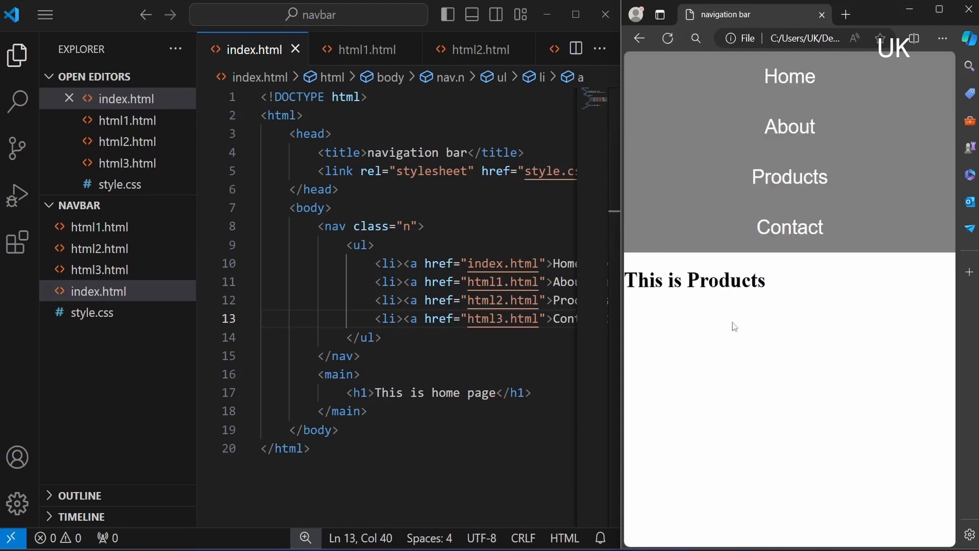
{"action": "left_click", "coordinate": [789, 127]}
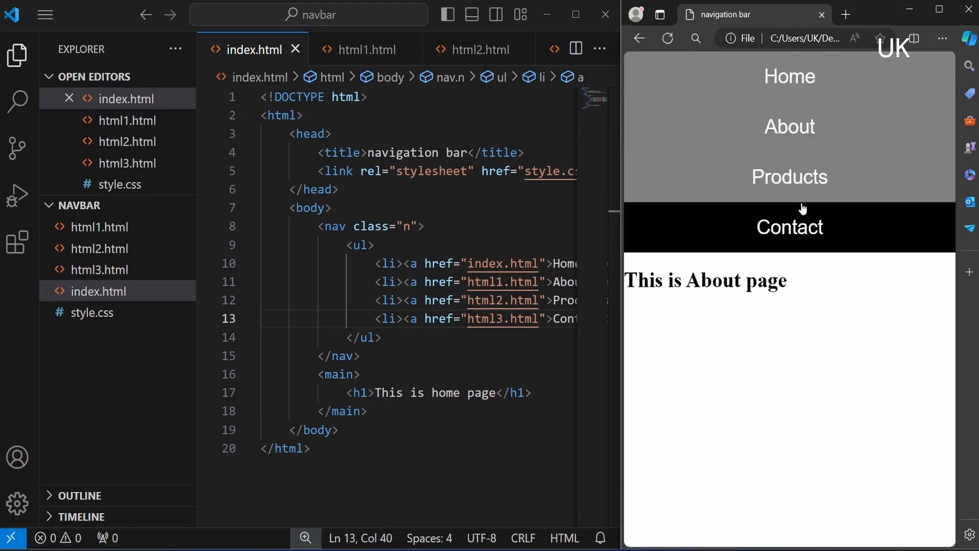
Step: Add <script src="script.js"></script> to index.html's head and create the script.js file
{"action": "left_click", "coordinate": [789, 226]}
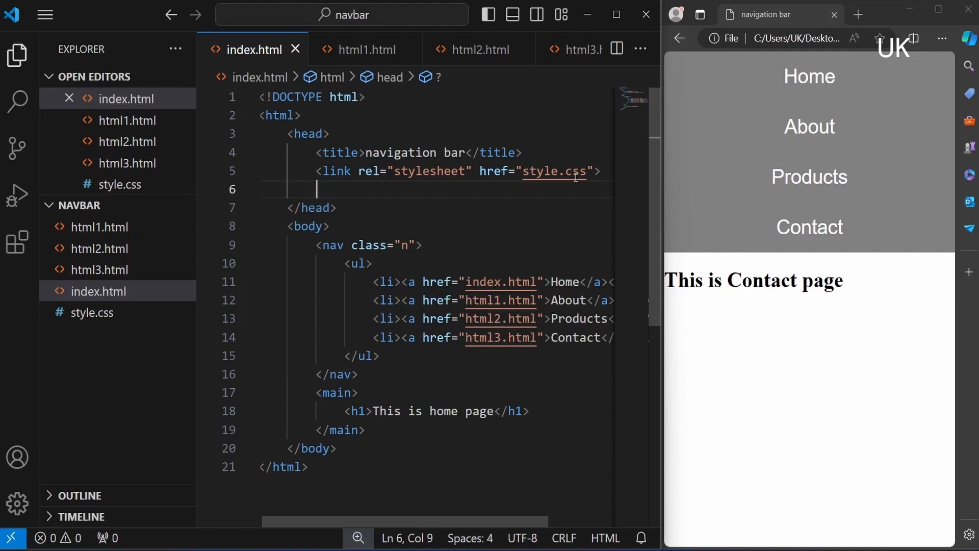
{"action": "type", "text": "<script></script>"}
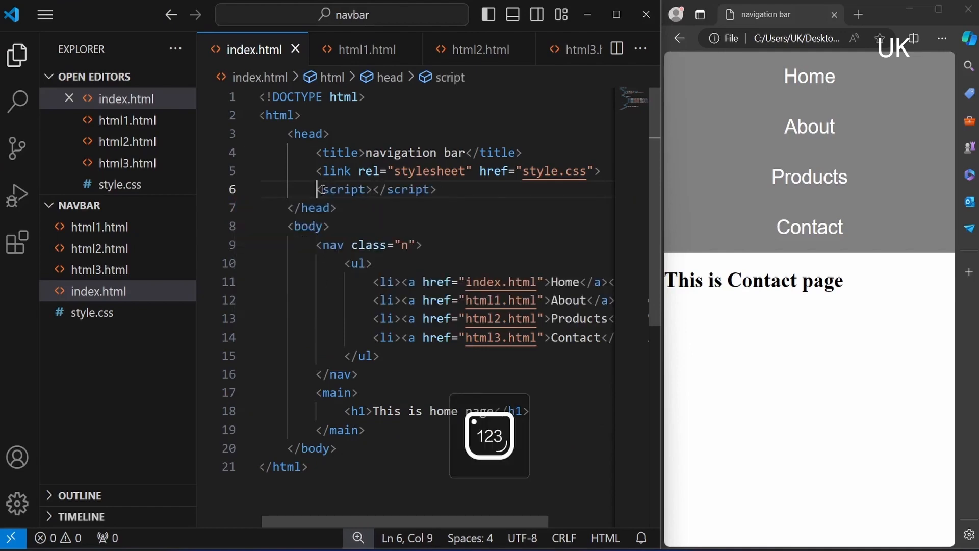
{"action": "type", "text": "src"}
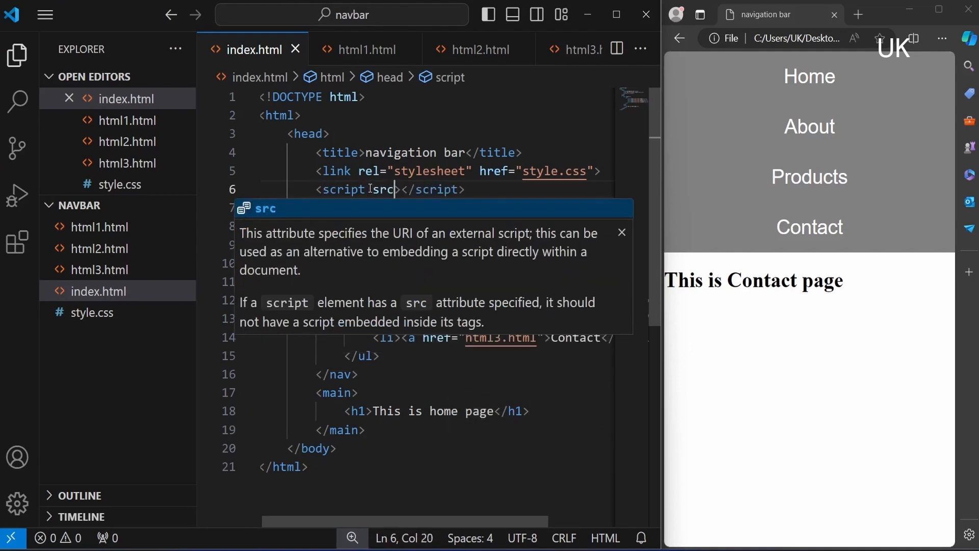
{"action": "type", "text": "=\"scr\""}
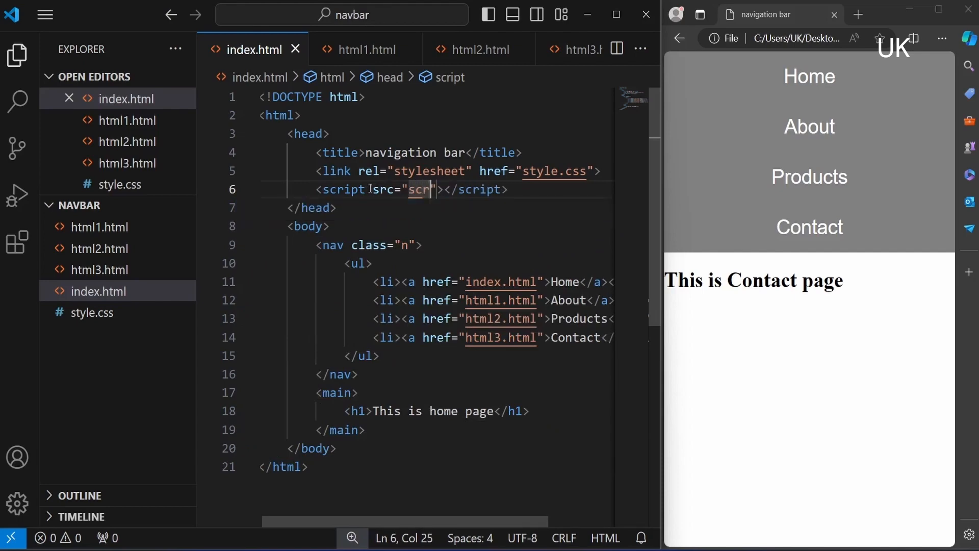
{"action": "type", "text": "ipt.j"}
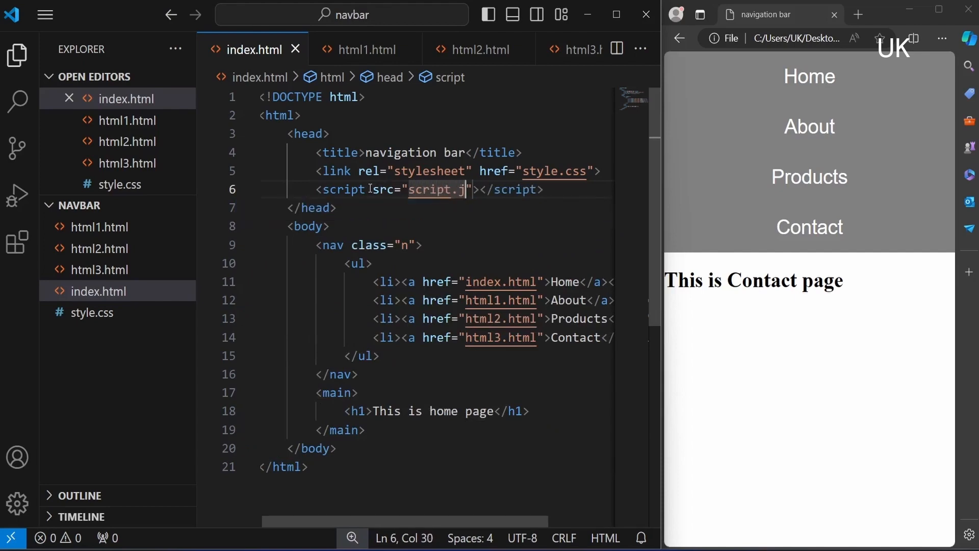
{"action": "left_click", "coordinate": [117, 205]}
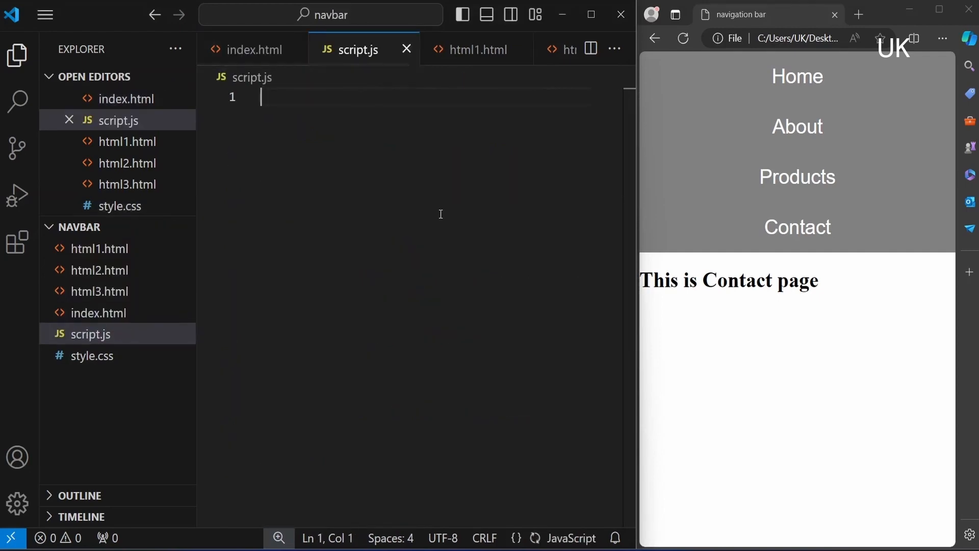
Step: Give the index.html h1 id="t1" class="t" and start a .t rule in style.css
{"action": "left_click", "coordinate": [253, 49]}
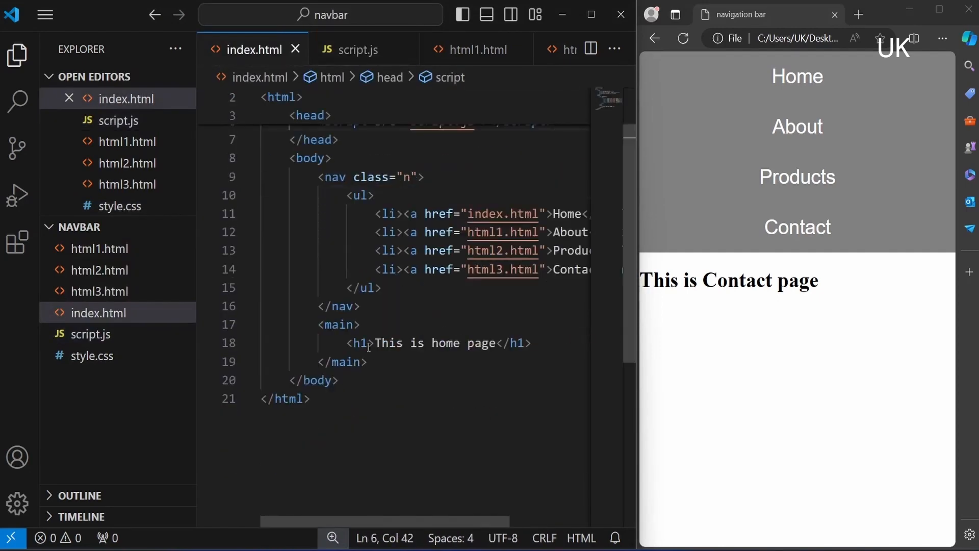
{"action": "type", "text": "id=\"\""}
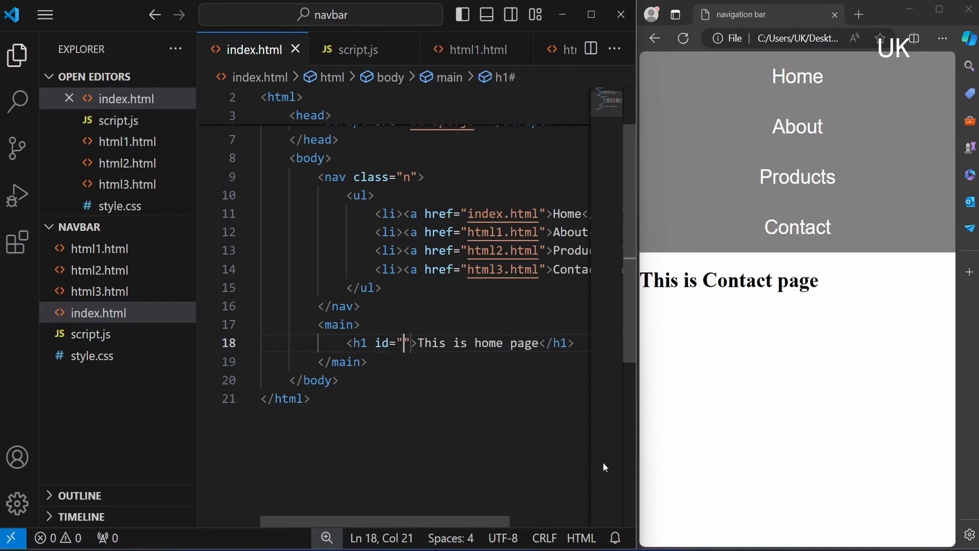
{"action": "type", "text": "t1"}
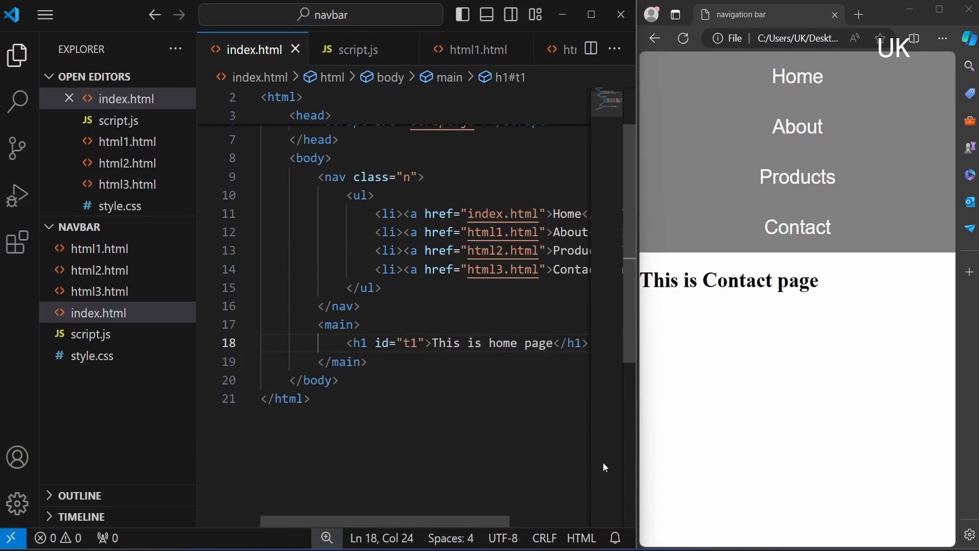
{"action": "type", "text": "class=\"\""}
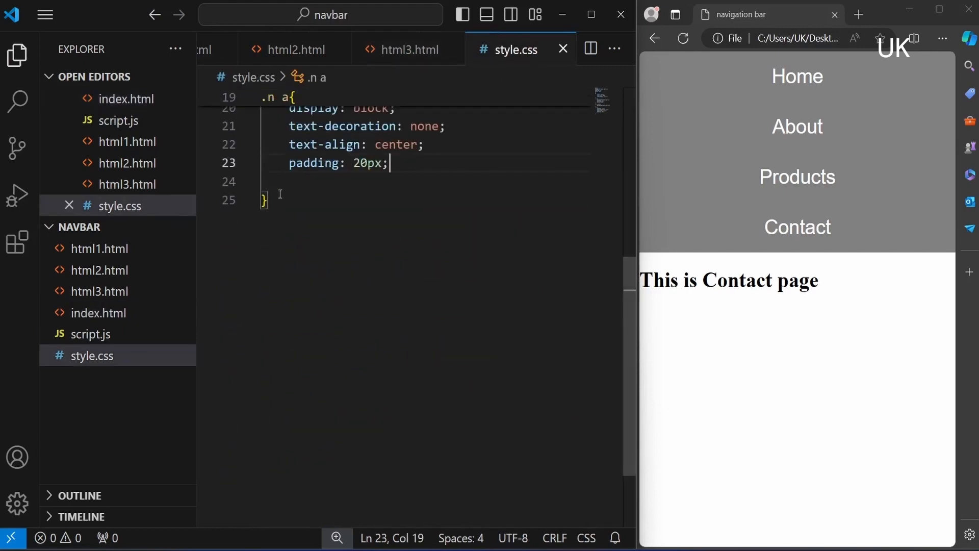
{"action": "type", "text": ".t{"}
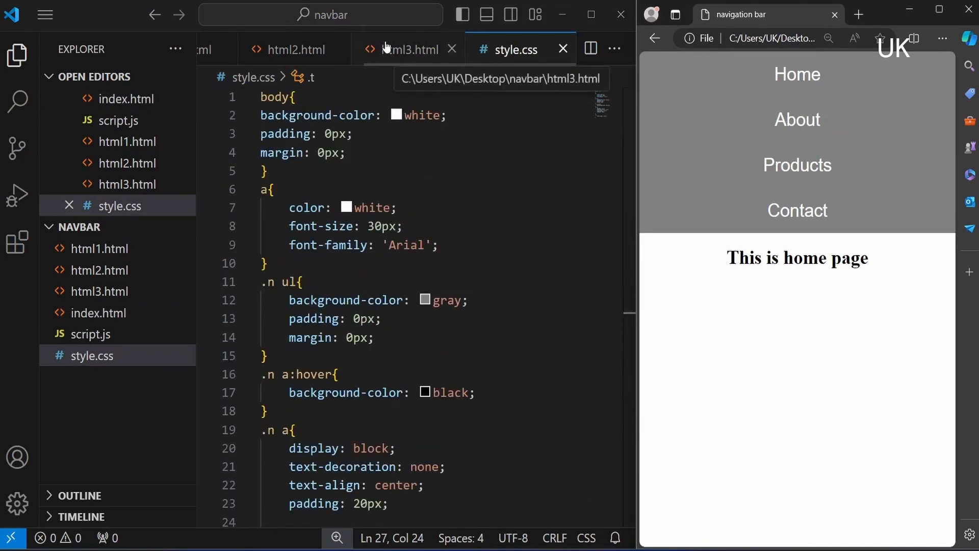
Step: Copy id="t1" class="t" into html2.html's h1 and start script.js with var cur = 0
{"action": "left_click", "coordinate": [124, 98]}
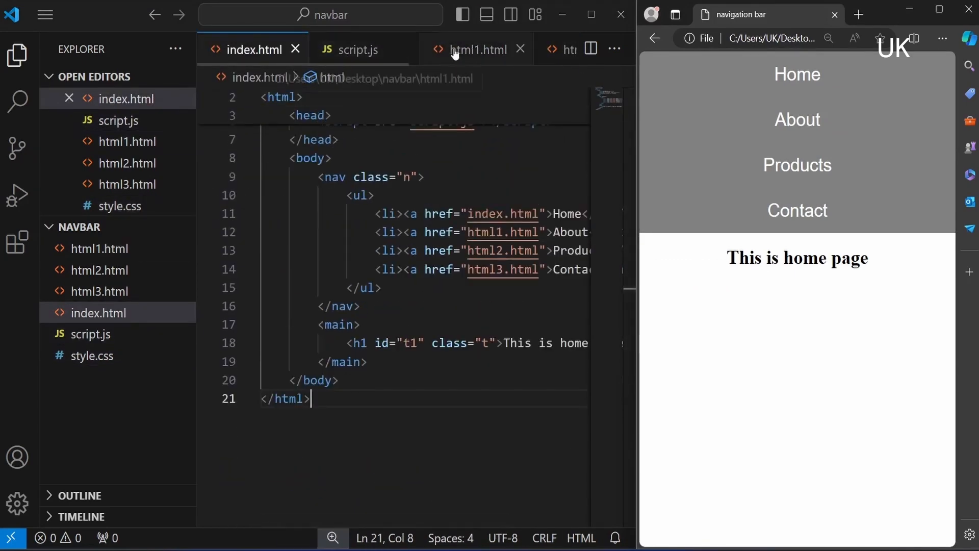
{"action": "left_click_drag", "start_coordinate": [376, 343], "coordinate": [495, 343]}
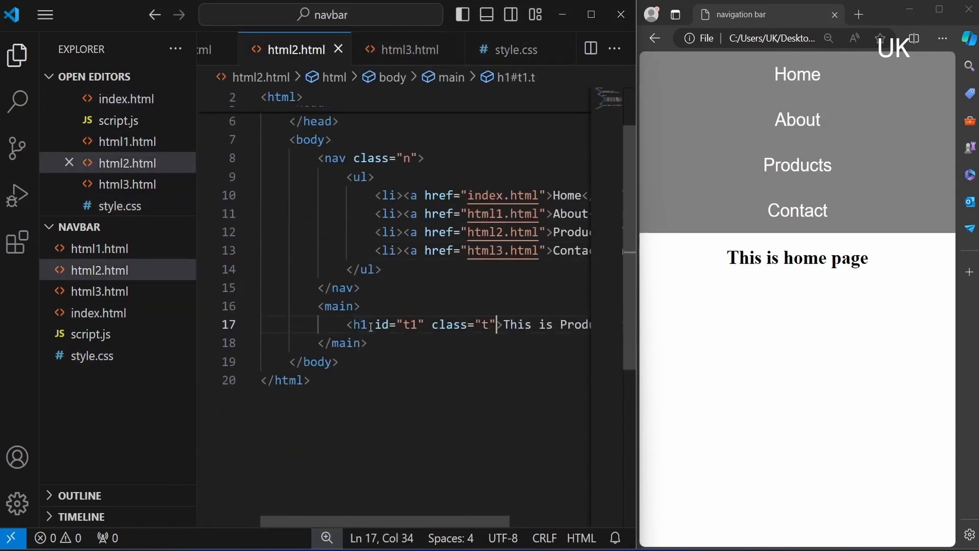
{"action": "left_click", "coordinate": [410, 49]}
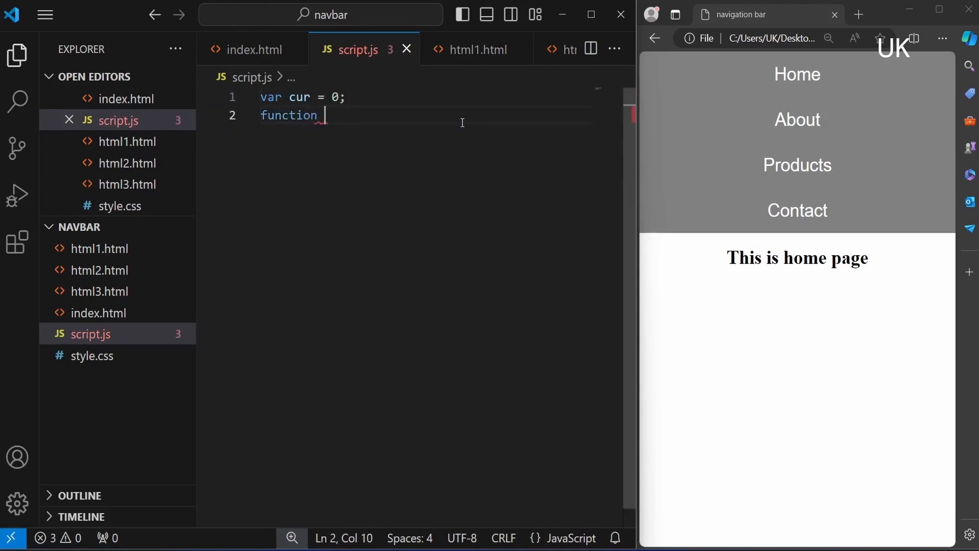
Step: Write changecolor() that gets the t1 element and defines a colour array starting with blue
{"action": "type", "text": "changecolor(){"}
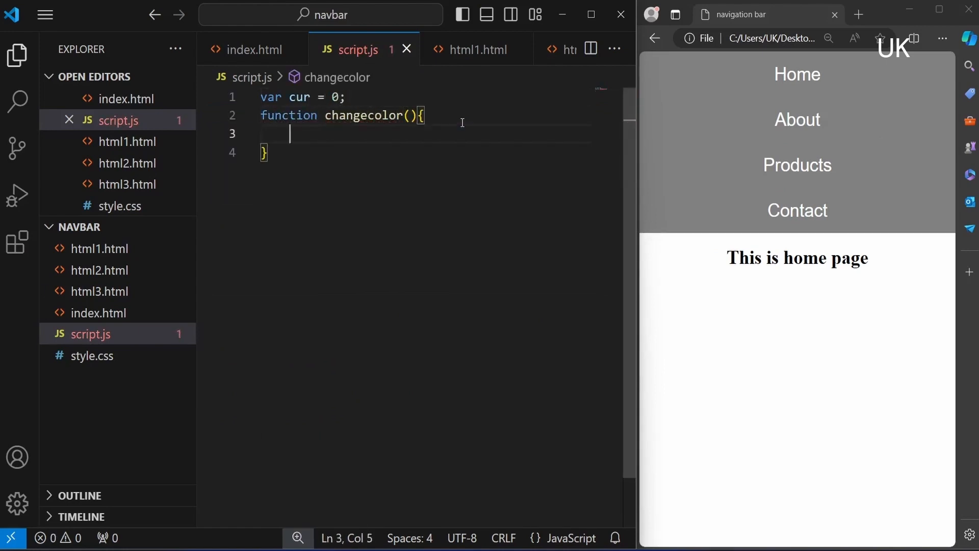
{"action": "type", "text": "var v = docu"}
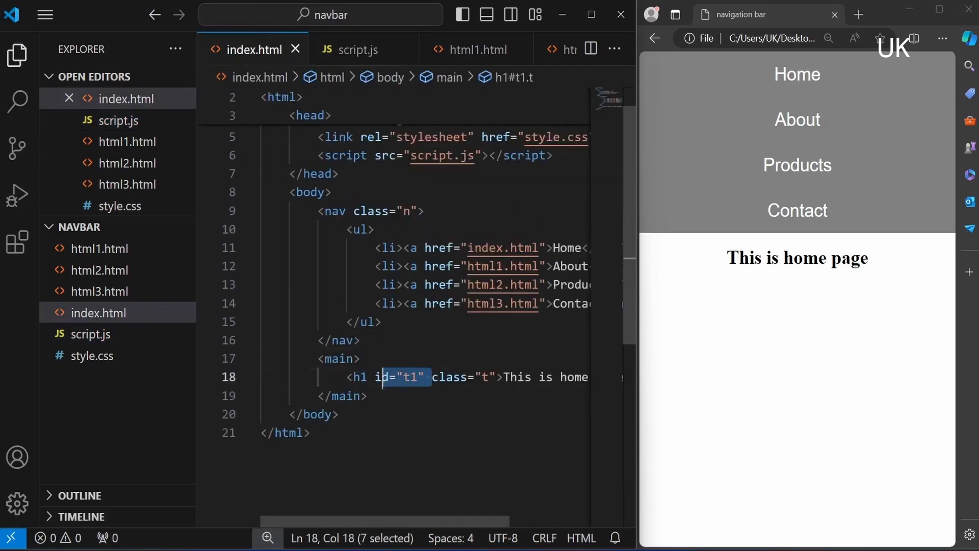
{"action": "left_click", "coordinate": [358, 50]}
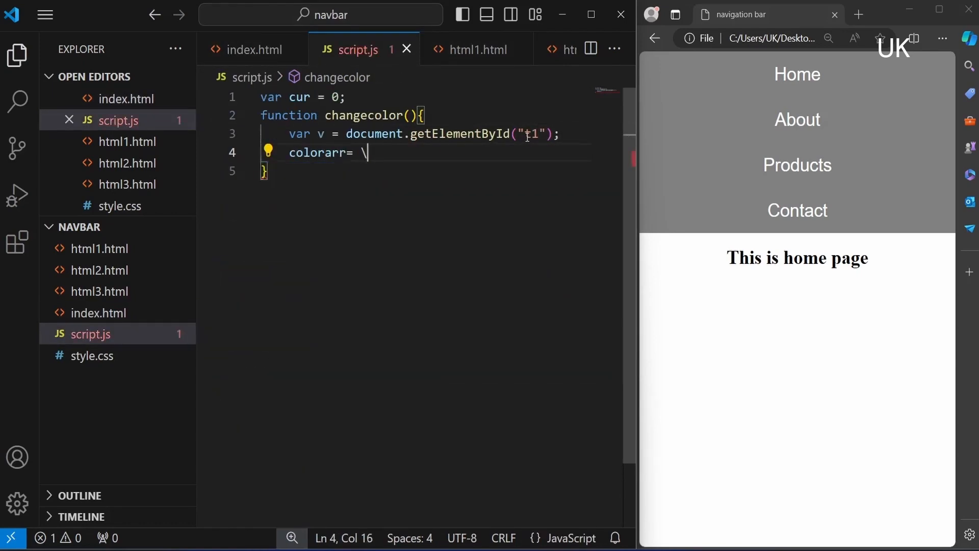
{"action": "type", "text": "[\"blu\"]"}
{"action": "type", "text": "cur"}
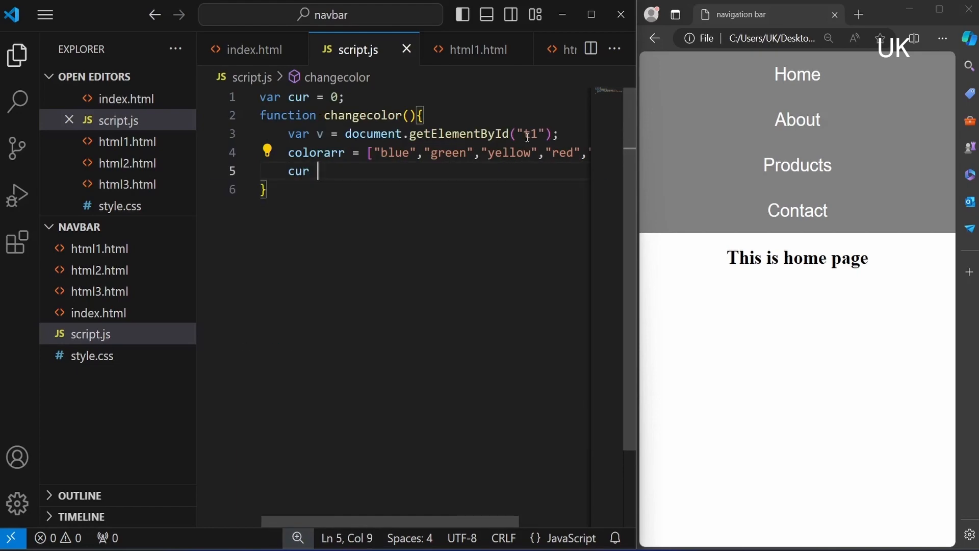
Step: Advance cur with (cur+1)%colorarr.length, set v.style.color, and add setInterval(changecolor,1000)
{"action": "type", "text": "= (cur+1)"}
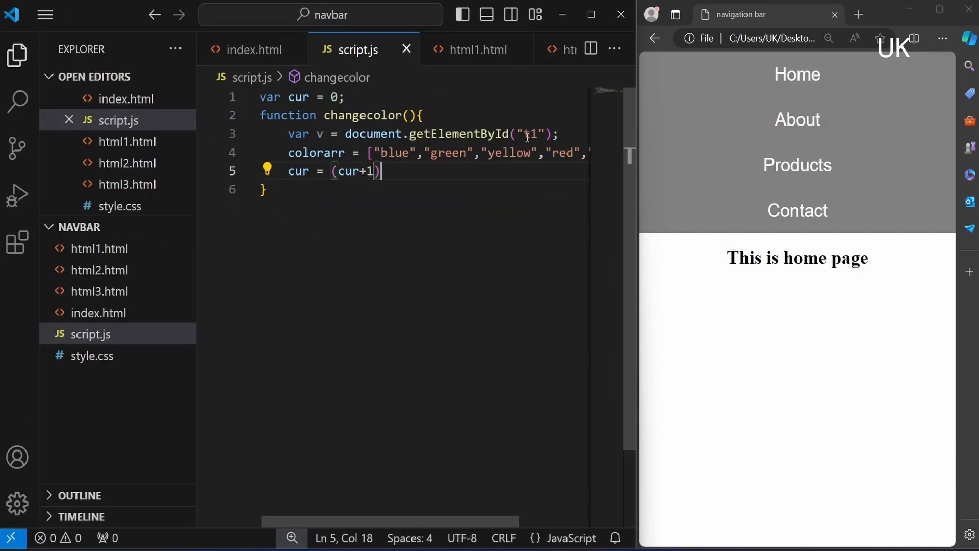
{"action": "type", "text": "%colorarr.length;"}
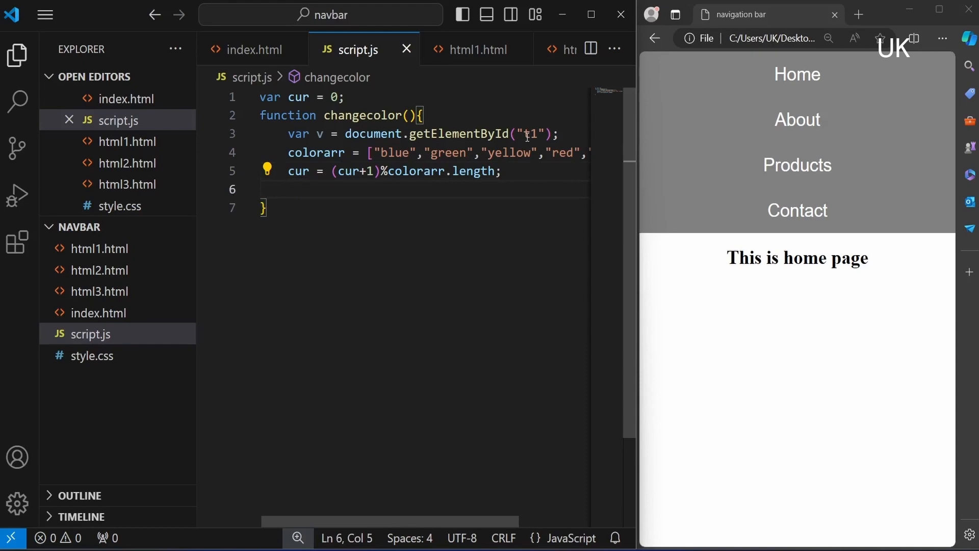
{"action": "type", "text": "v.style.color = colorarr["}
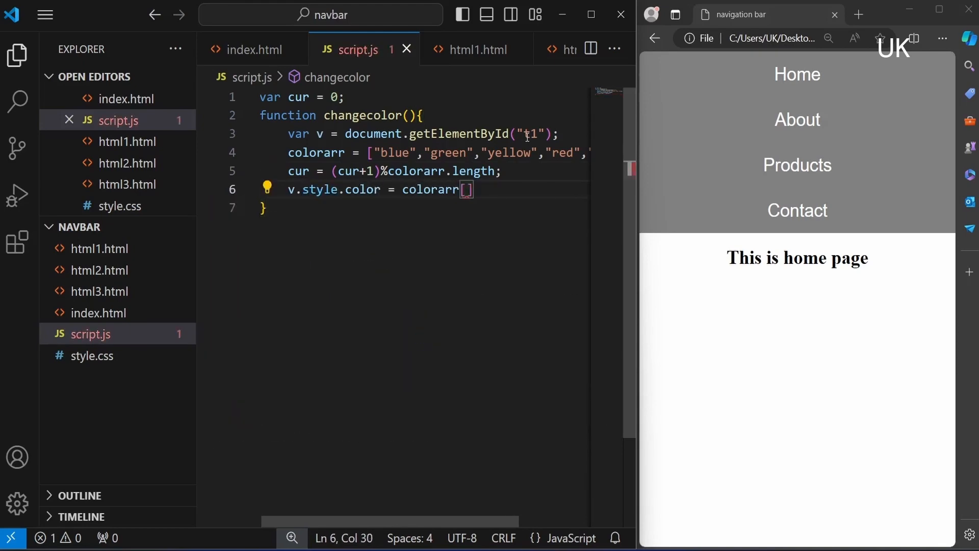
{"action": "type", "text": "setInterval(changecolor,1000);"}
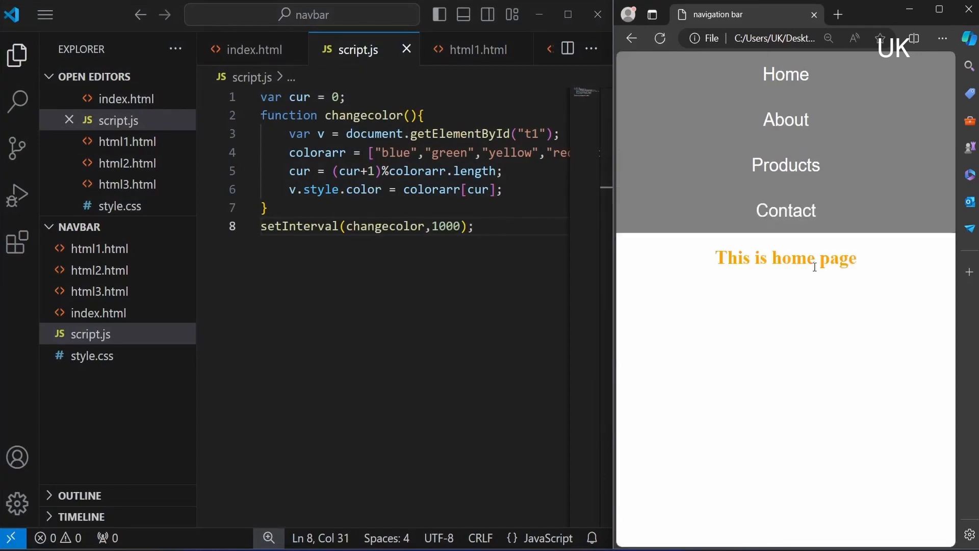
{"action": "left_click", "coordinate": [492, 50]}
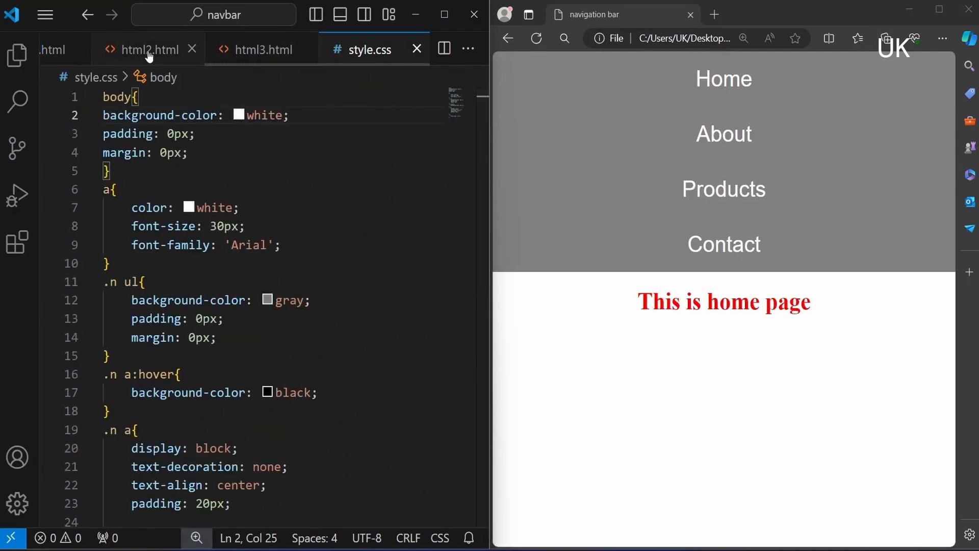
Step: Review the heads of index.html, html1.html, html2.html and html3.html
{"action": "left_click", "coordinate": [103, 50]}
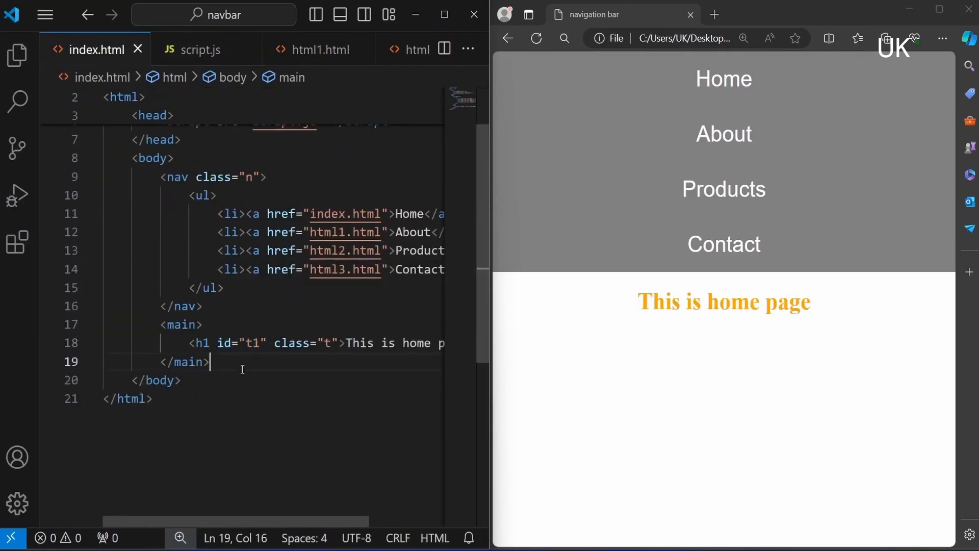
{"action": "left_click", "coordinate": [318, 50]}
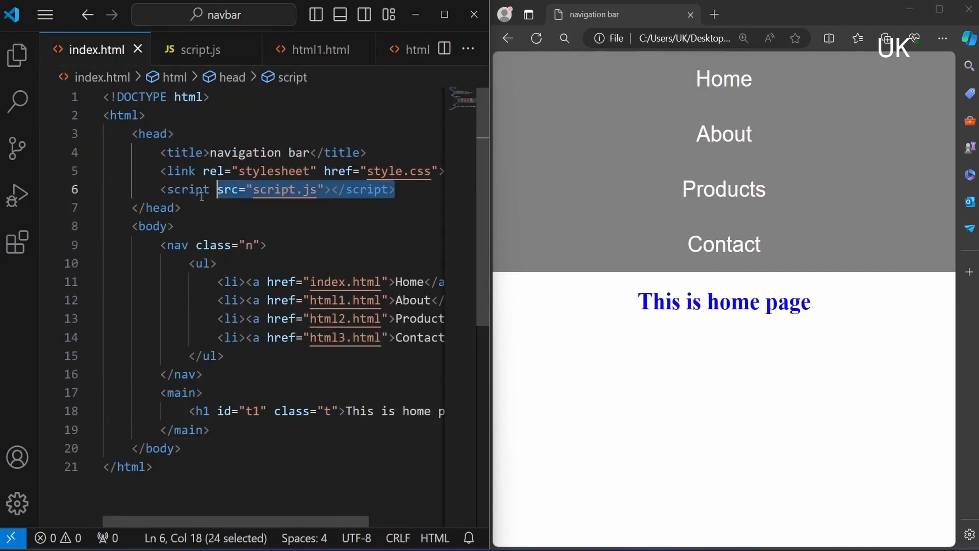
{"action": "left_click", "coordinate": [319, 50]}
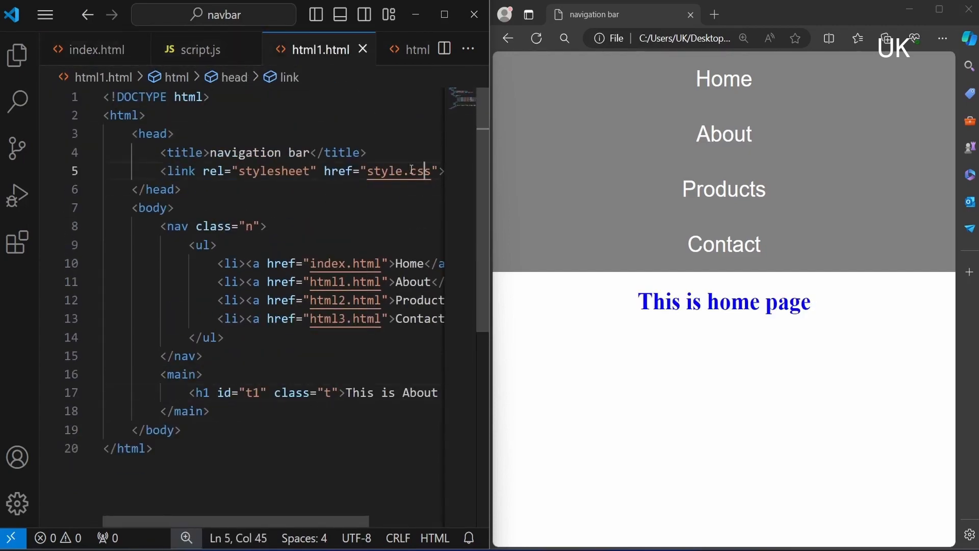
{"action": "left_click", "coordinate": [373, 49]}
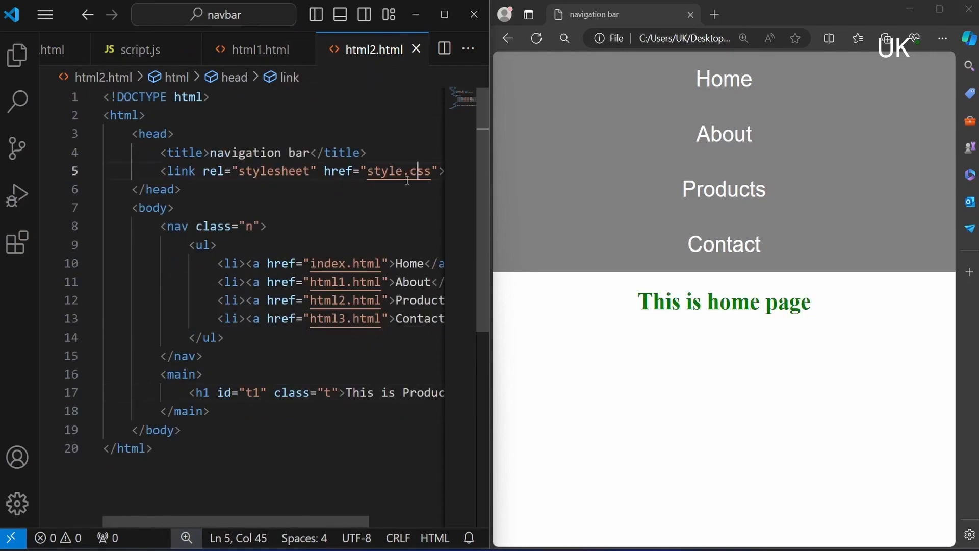
{"action": "left_click", "coordinate": [325, 50]}
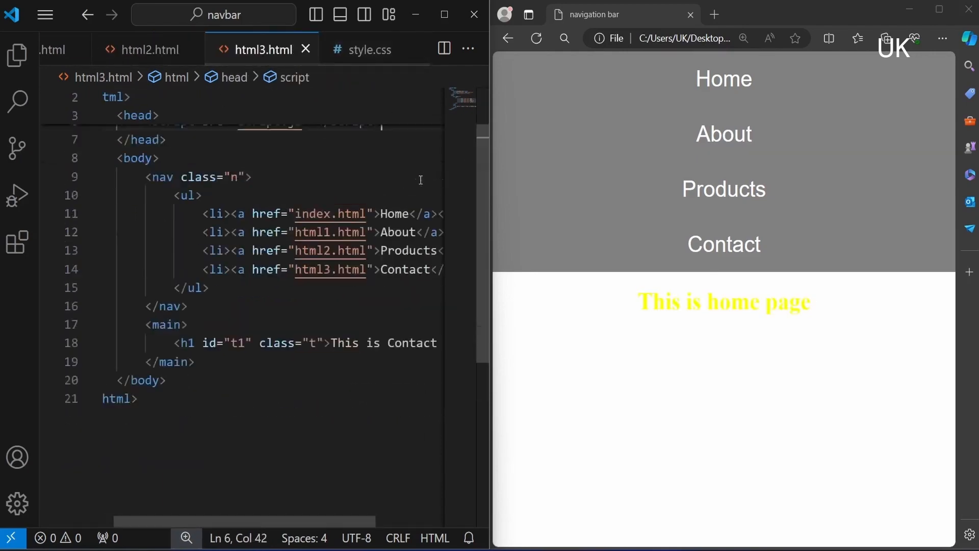
Step: Add font-size: 50px; to the .t rule in style.css
{"action": "left_click", "coordinate": [723, 127]}
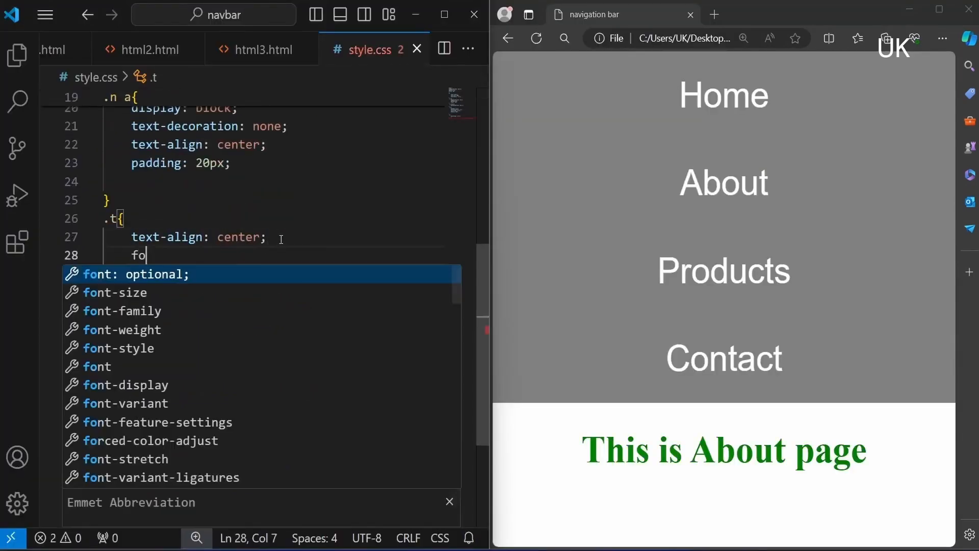
{"action": "type", "text": "nt-"}
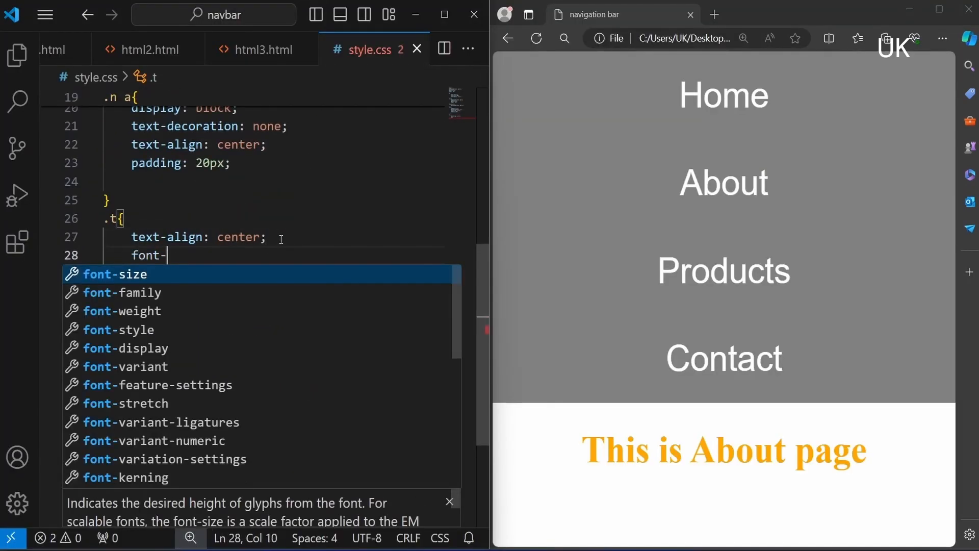
{"action": "type", "text": "size: 50px;"}
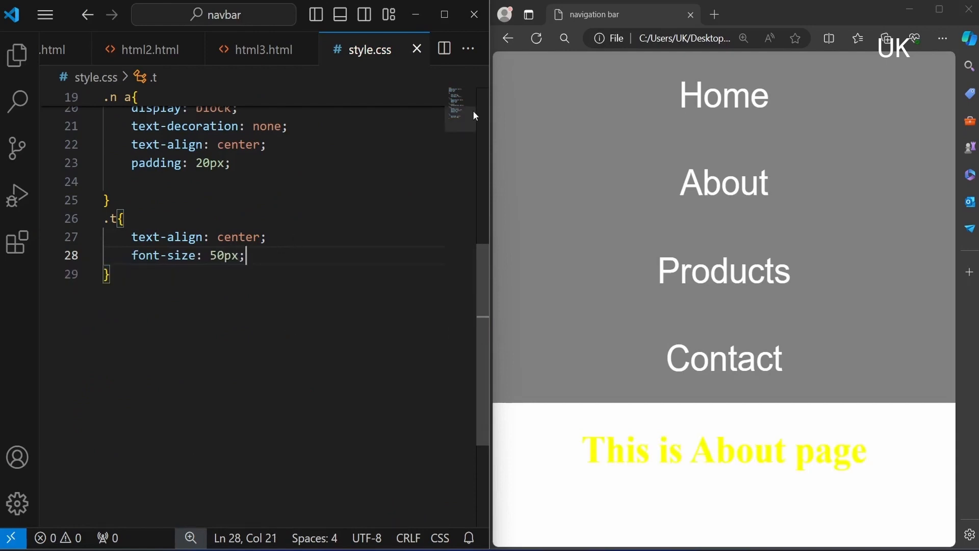